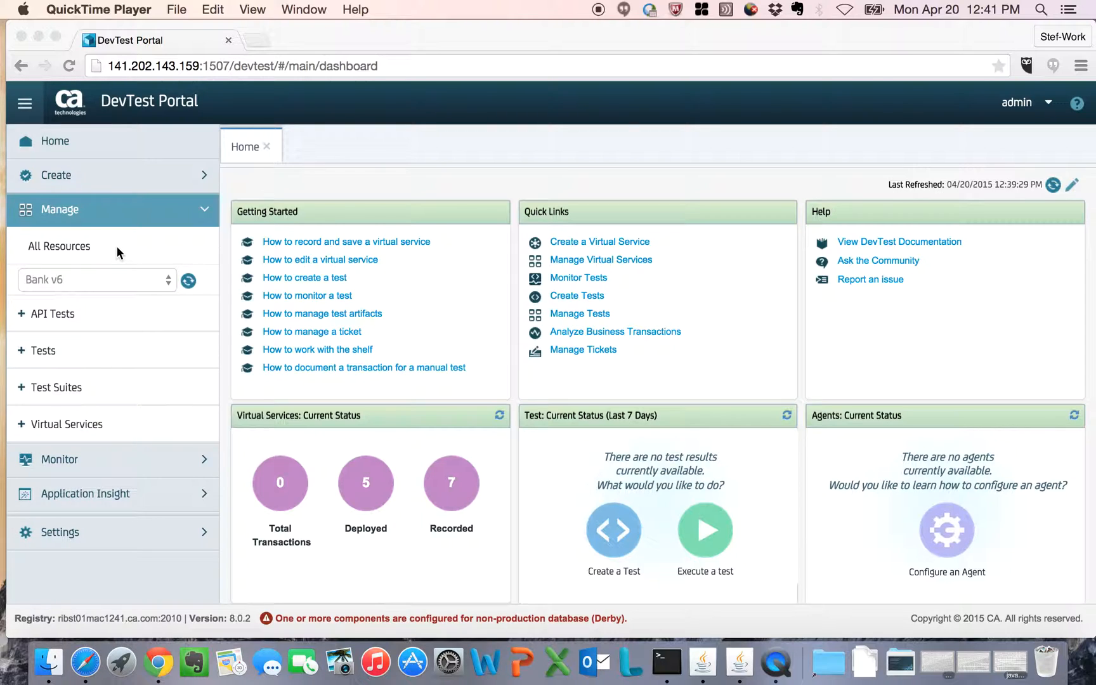
pyautogui.moveTo(89, 258)
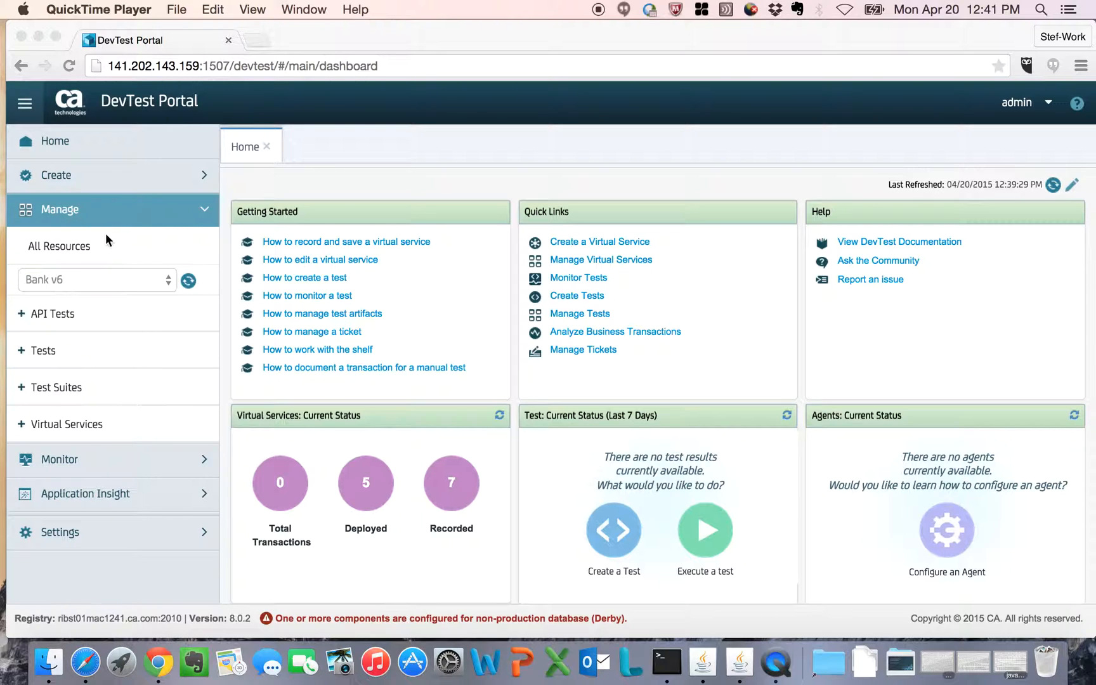
pyautogui.moveTo(141, 253)
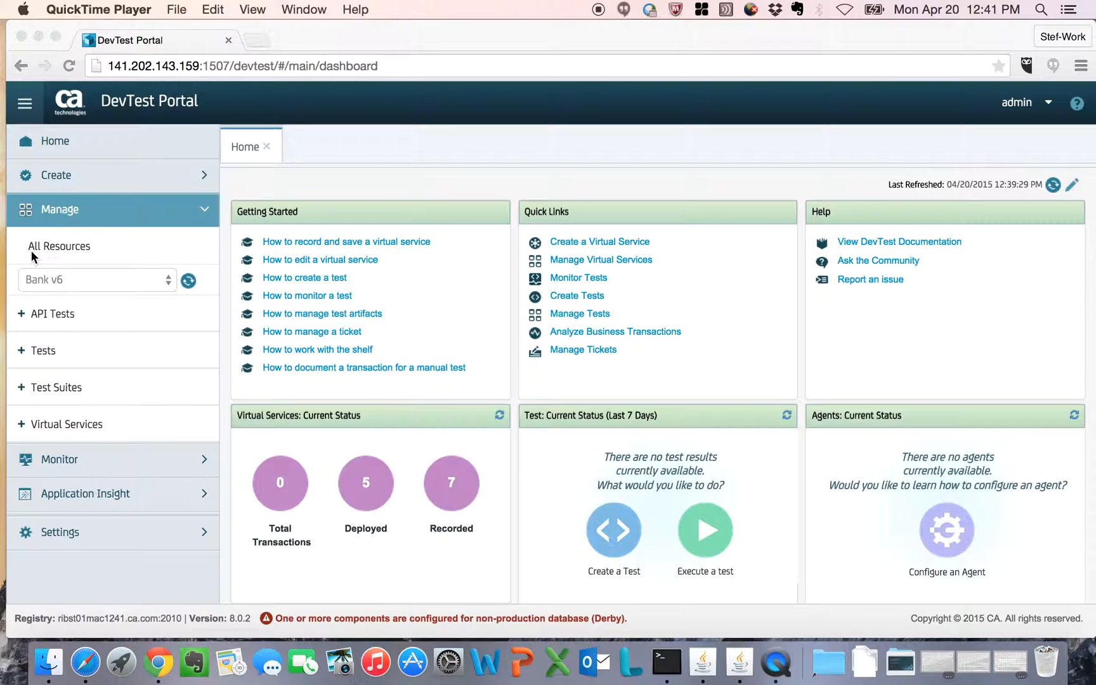
pyautogui.moveTo(87, 254)
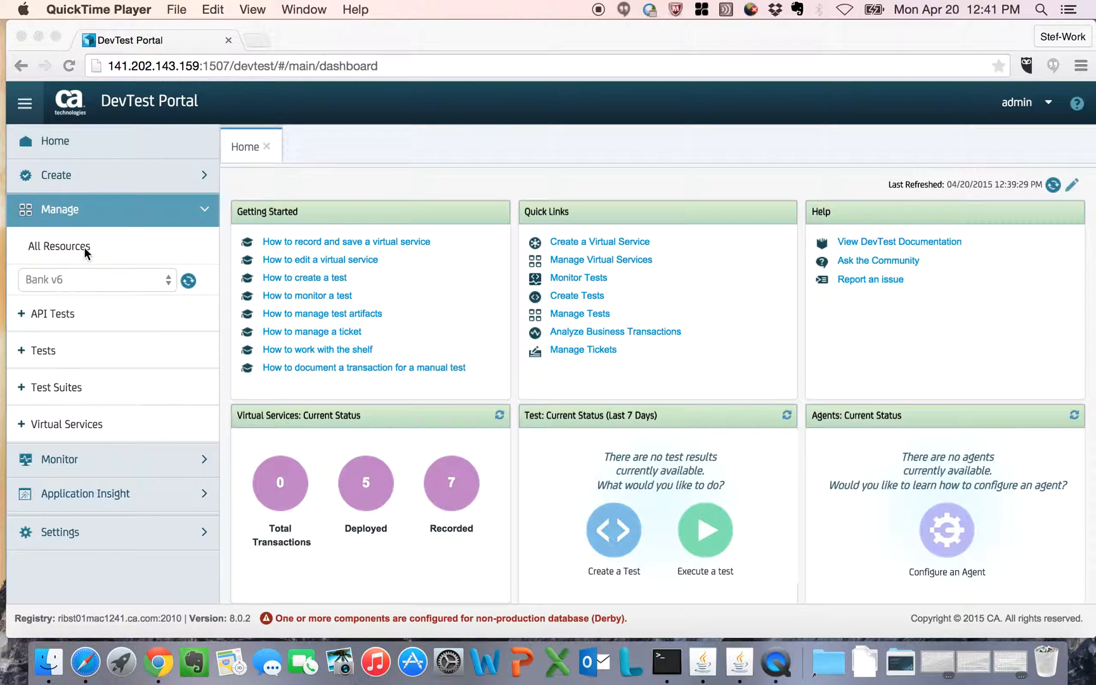
# Show the All Resources listing of Bank v5 and Bank v6, checking the Project column's sort menu
pyautogui.click(58, 246)
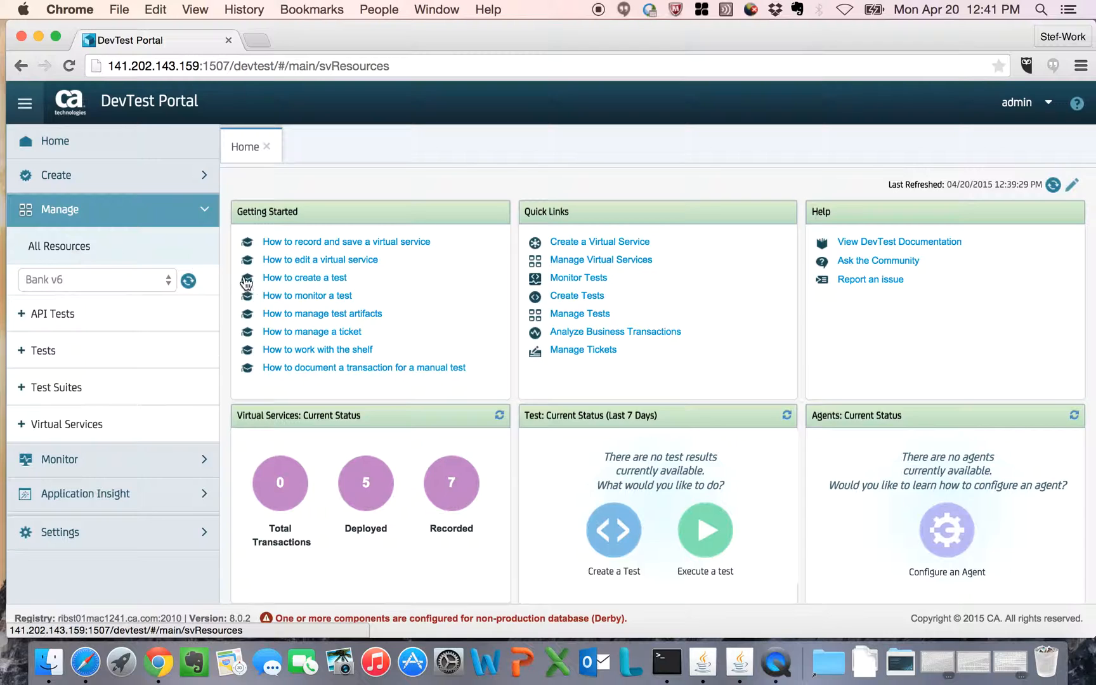
pyautogui.click(58, 246)
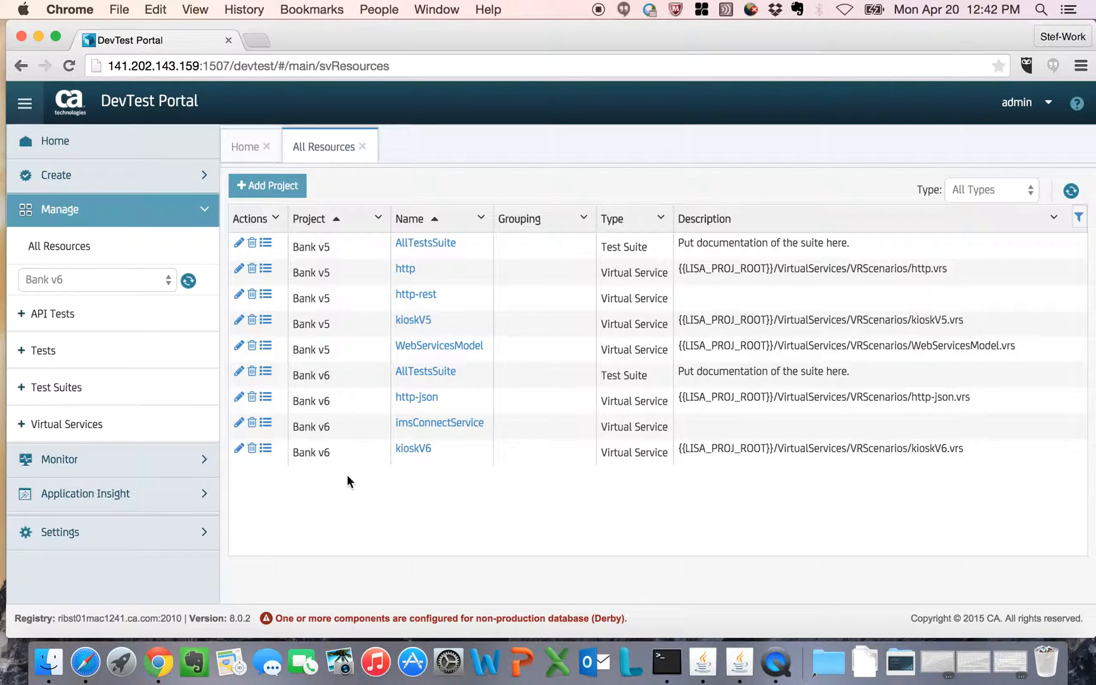
pyautogui.moveTo(762, 486)
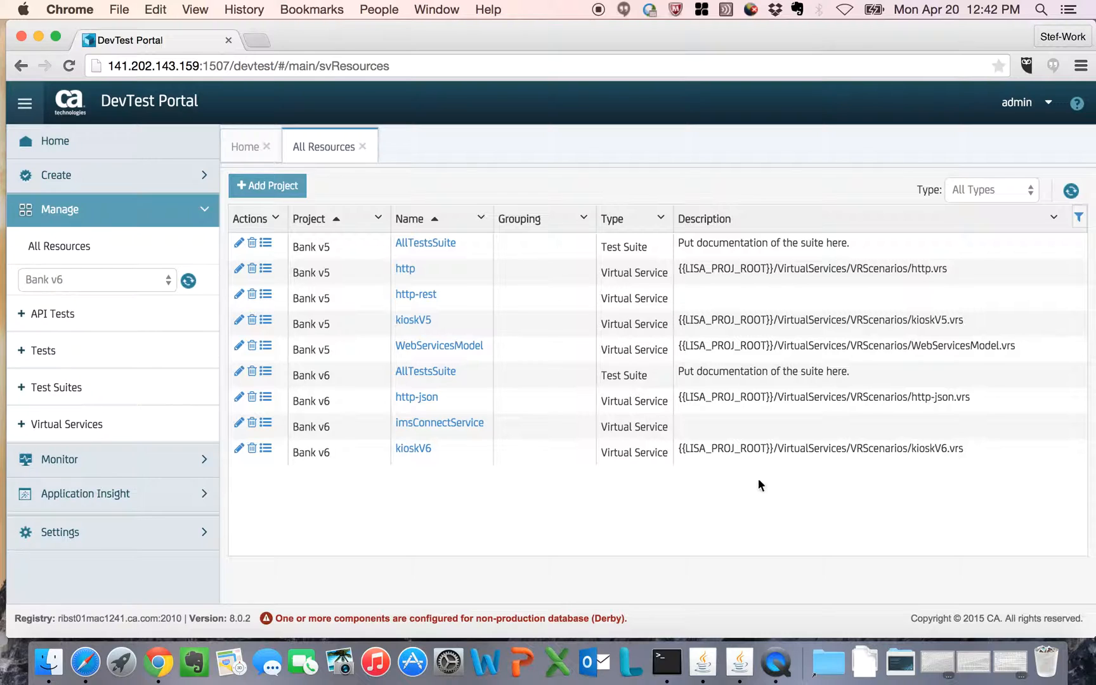
pyautogui.moveTo(487, 311)
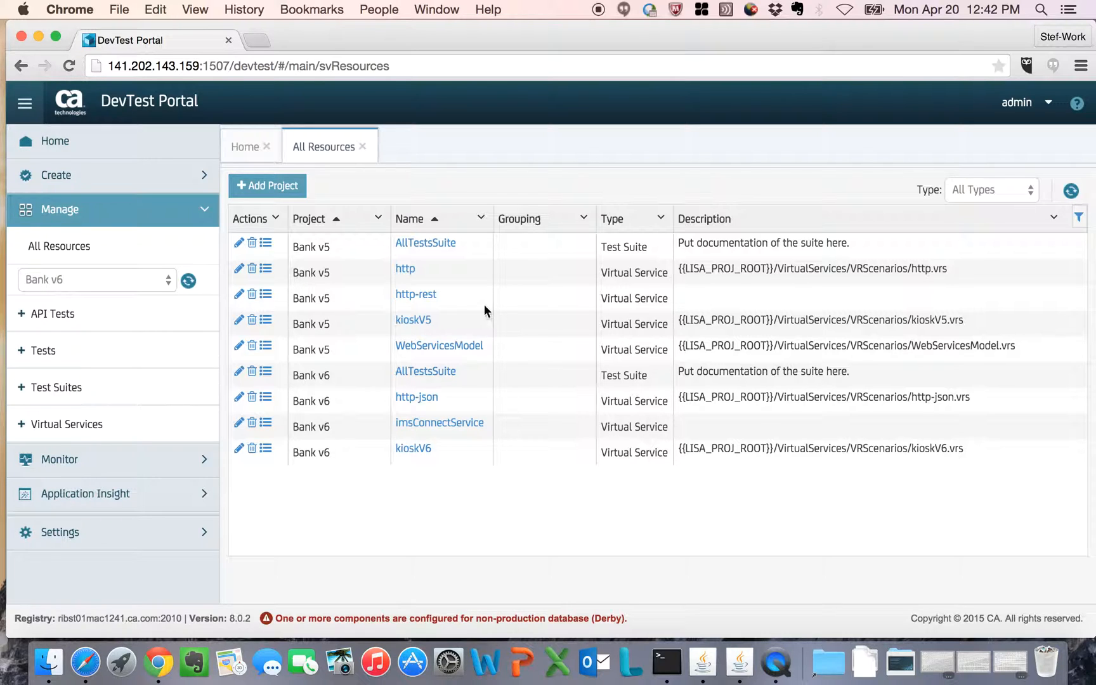
pyautogui.moveTo(797, 248)
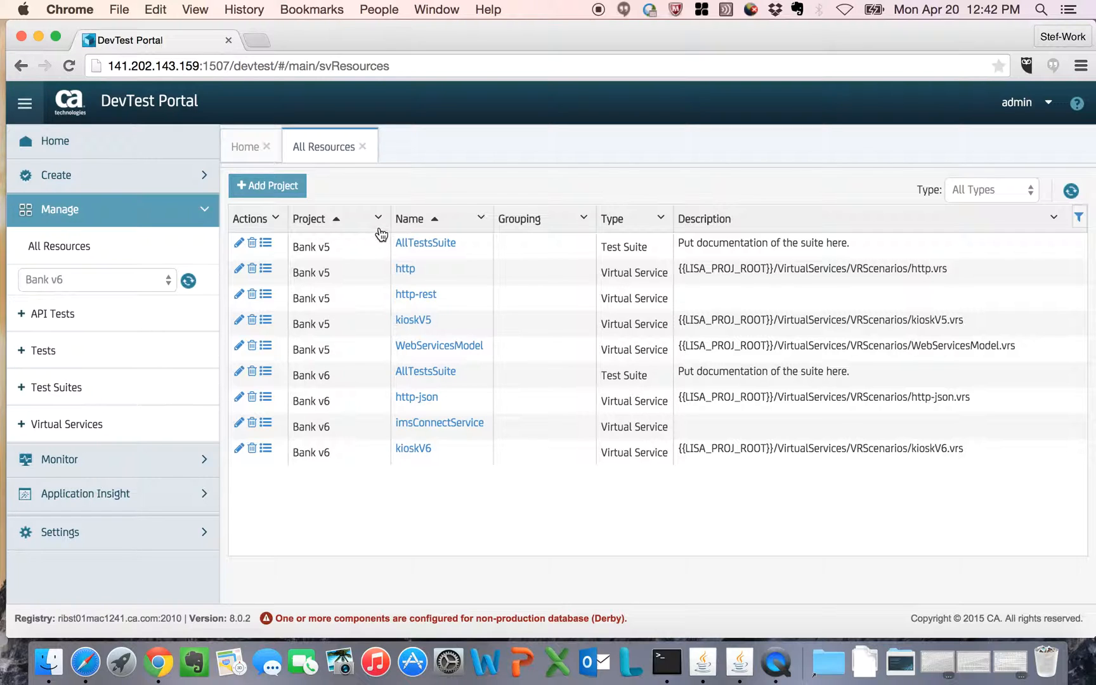
pyautogui.click(379, 218)
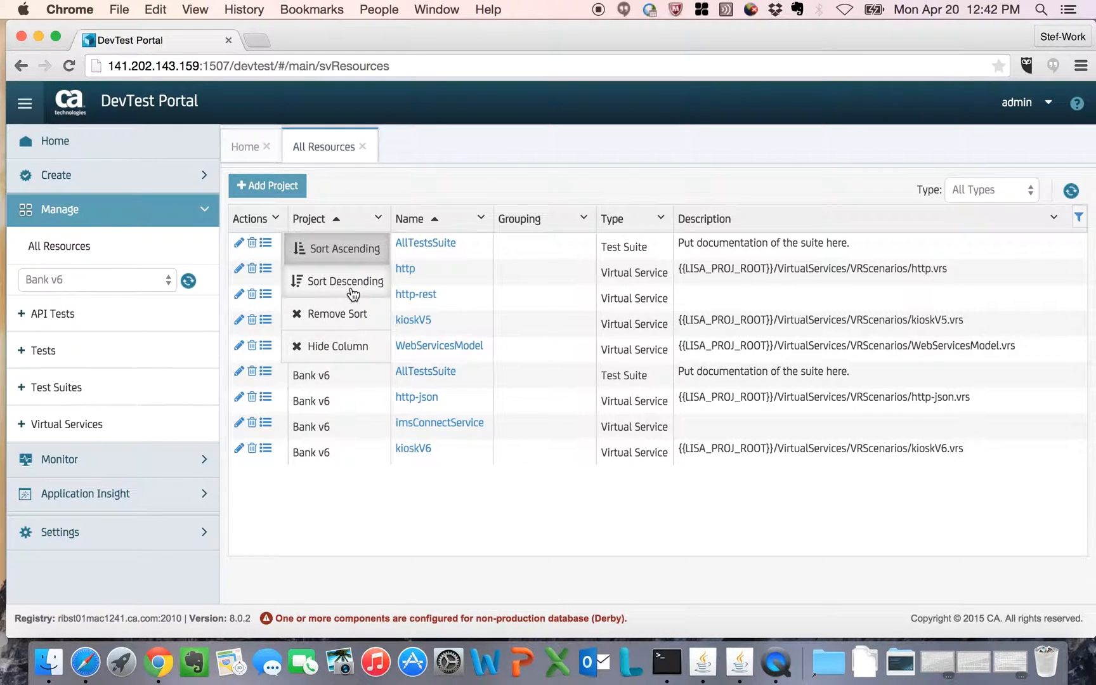
pyautogui.moveTo(347, 356)
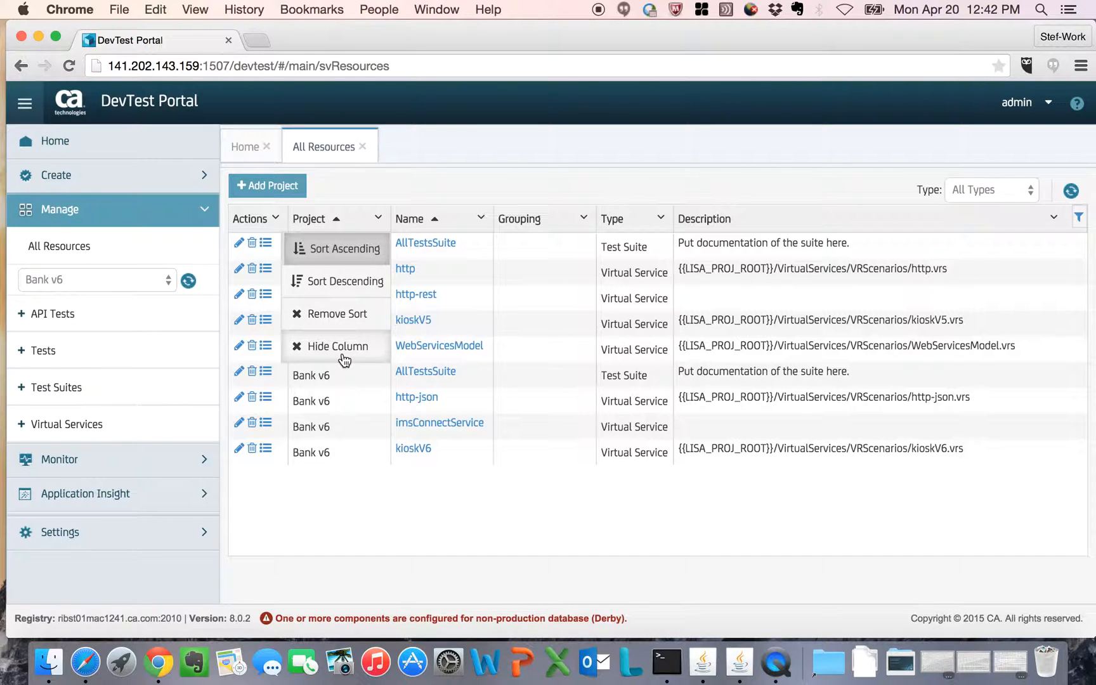
pyautogui.moveTo(682, 505)
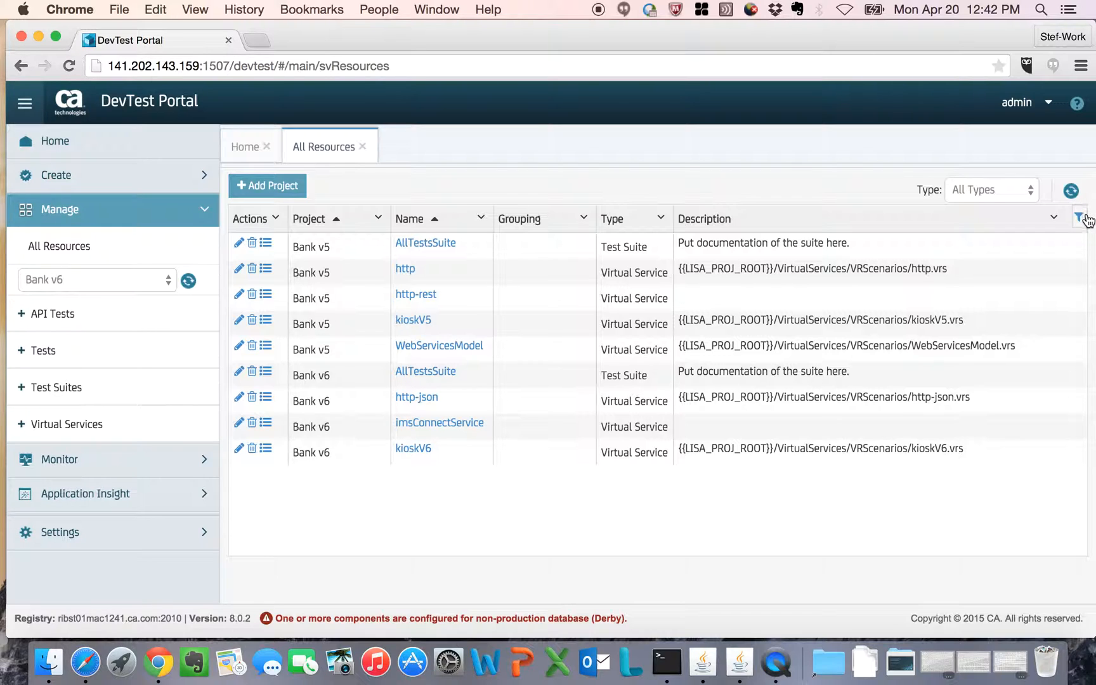
# Show per-column filter boxes and try, then clear, a Description filter of 'p'
pyautogui.click(1079, 217)
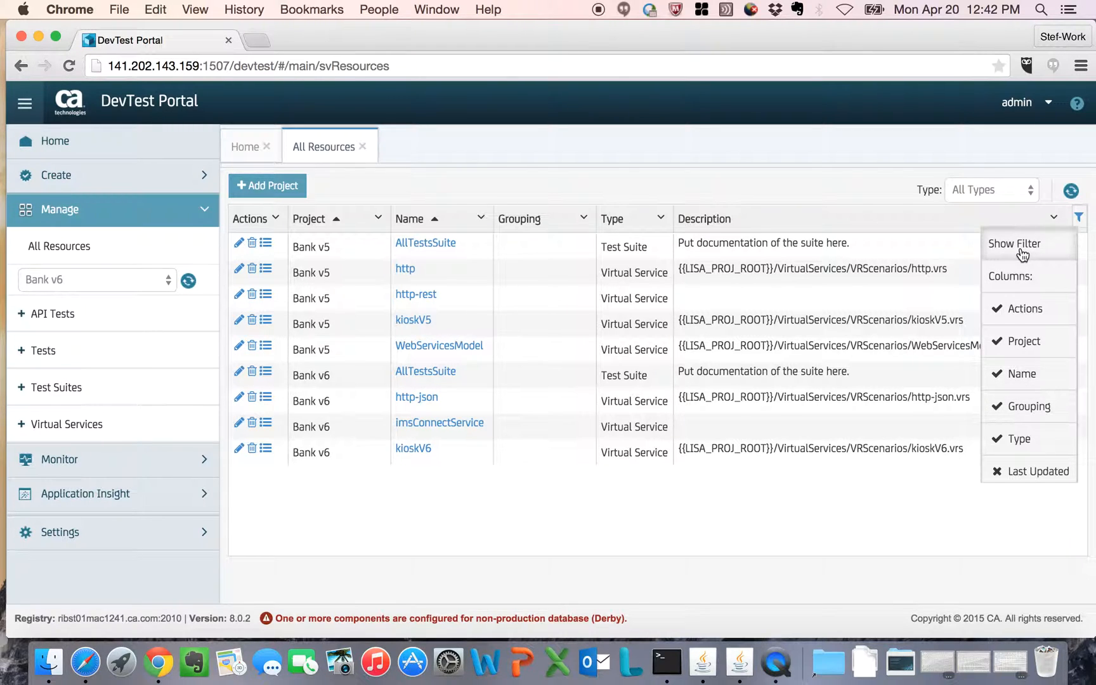
pyautogui.click(1015, 243)
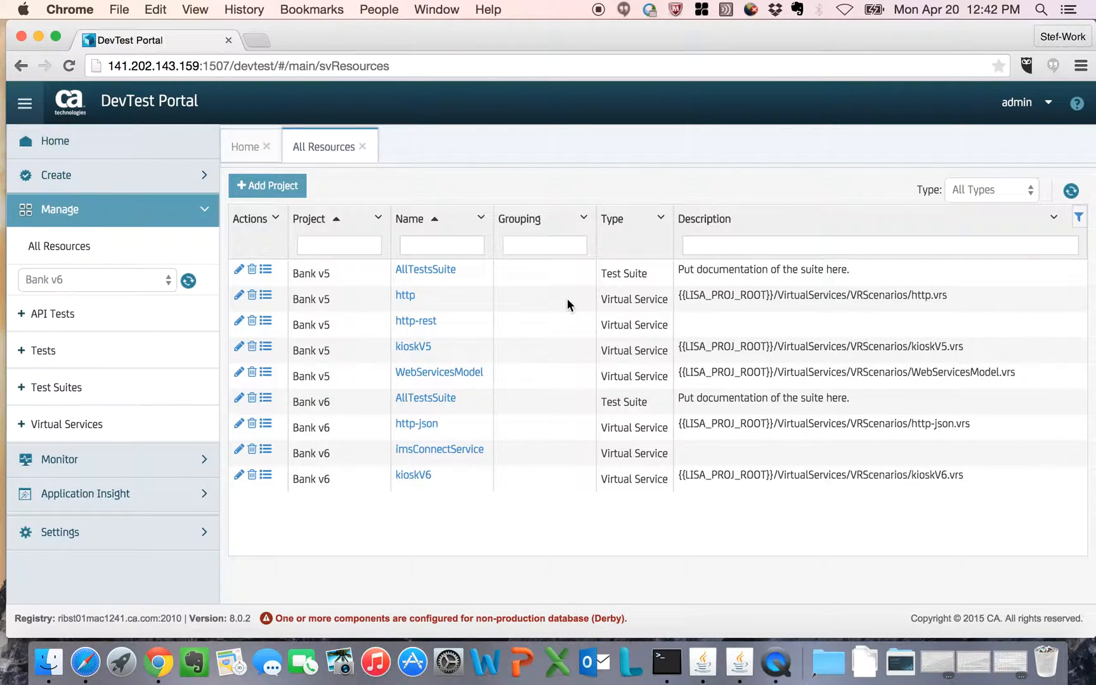
pyautogui.click(878, 245)
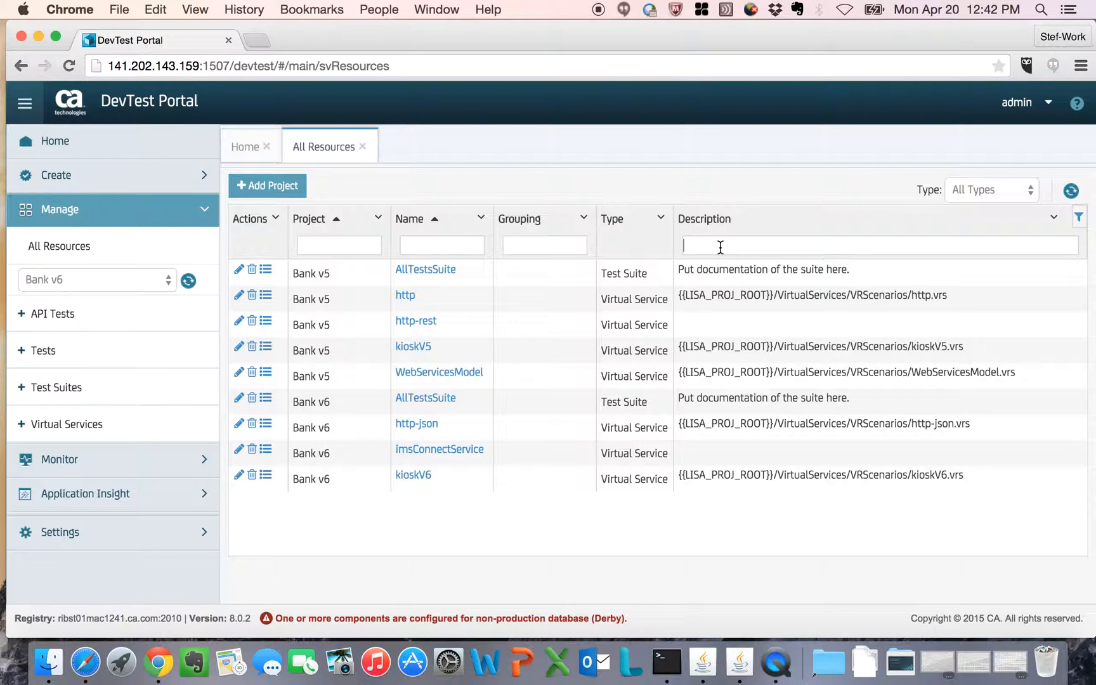
pyautogui.write('p')
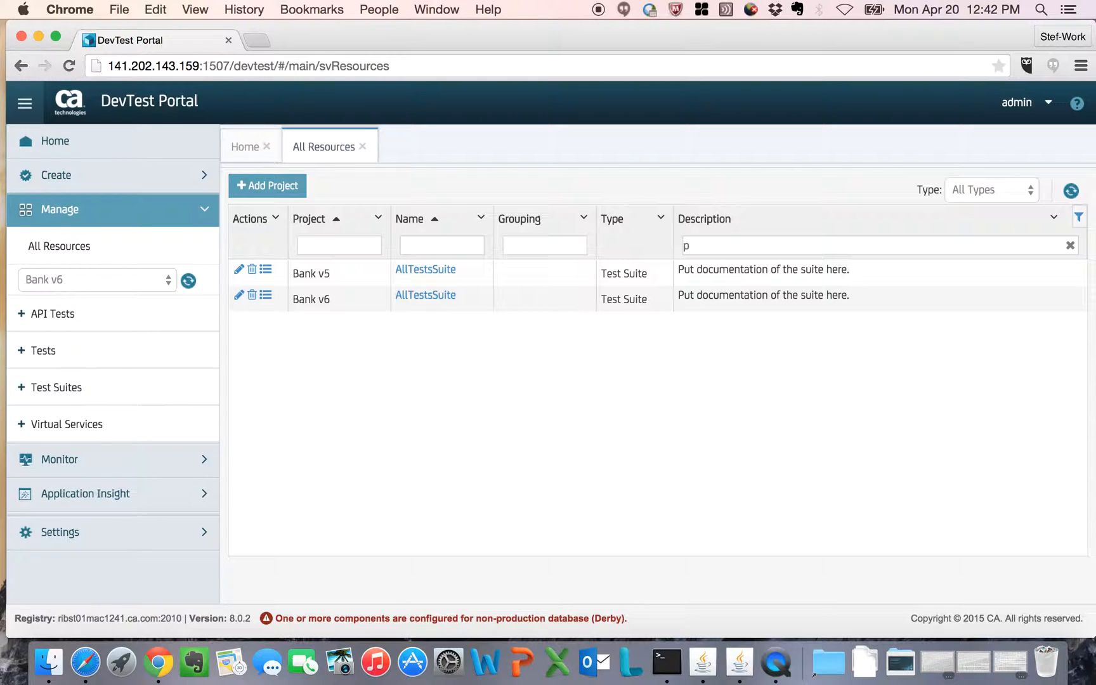
pyautogui.click(1072, 245)
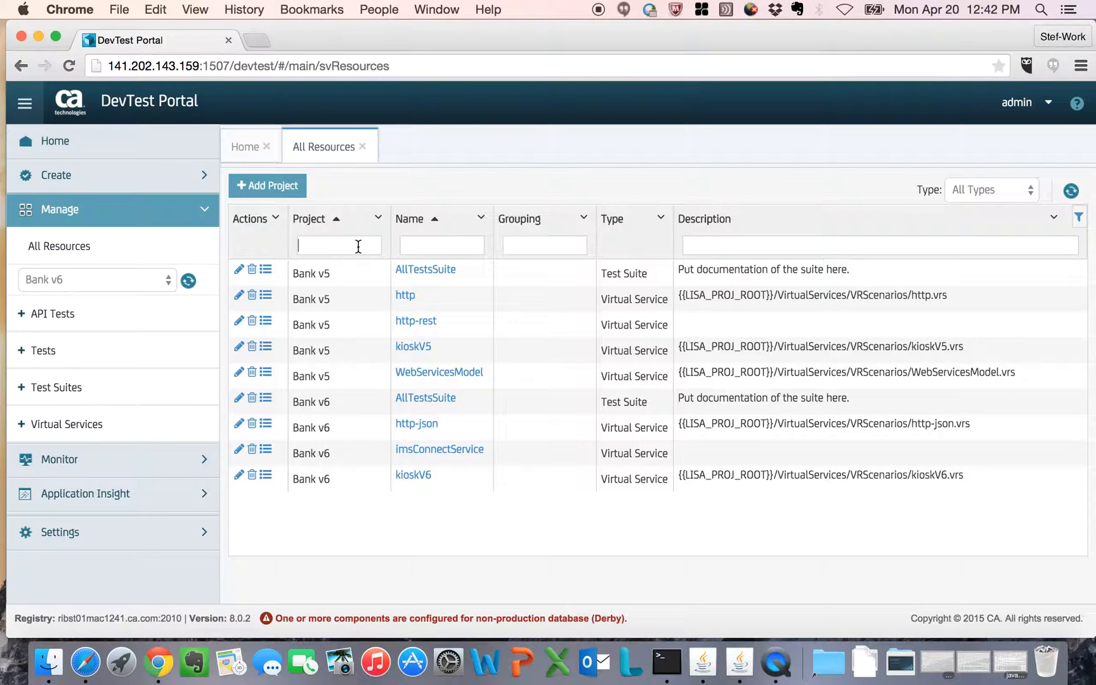
# Filter the Project column by 'Bank v6' to narrow the list to its four resources
pyautogui.write('Bank')
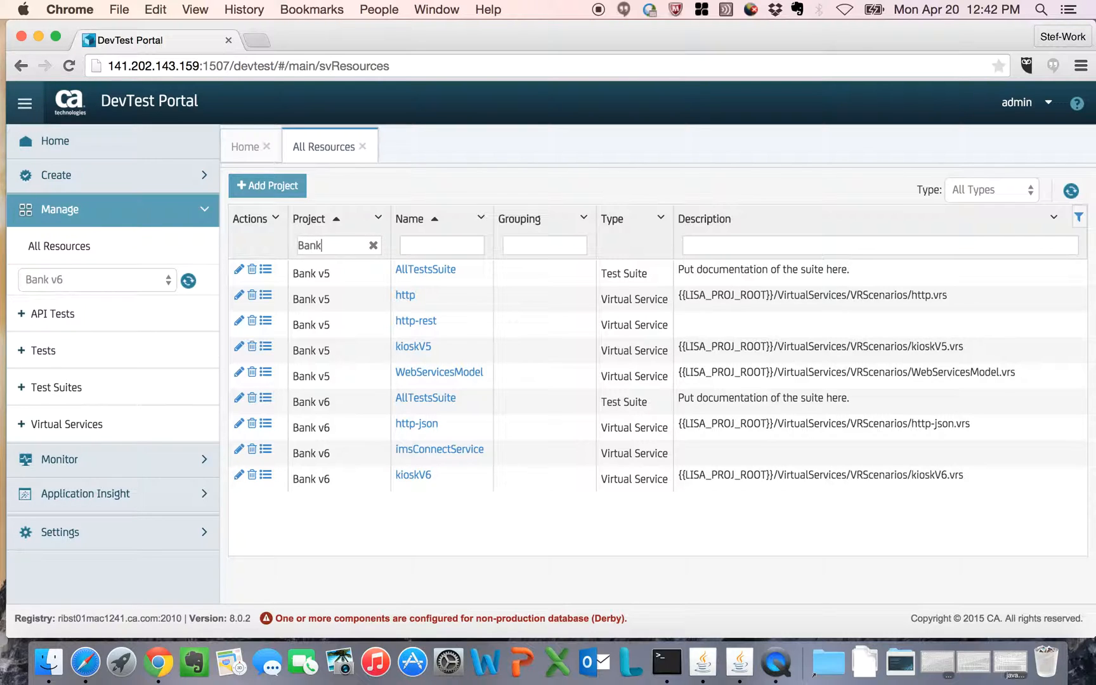
pyautogui.write('v6')
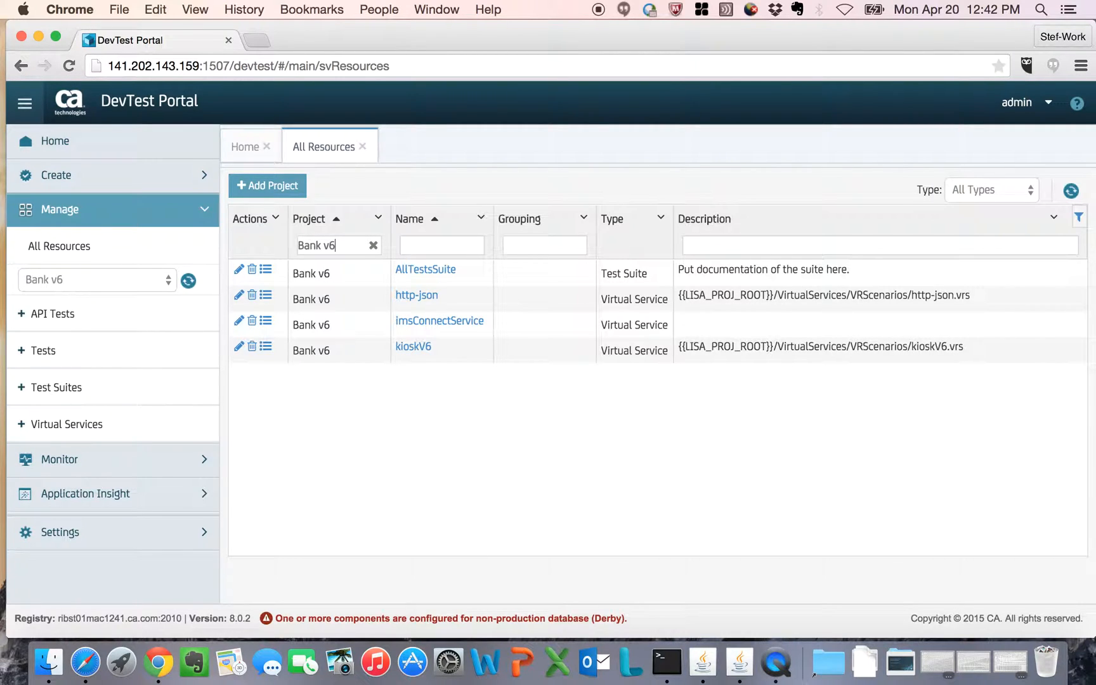
pyautogui.moveTo(375, 259)
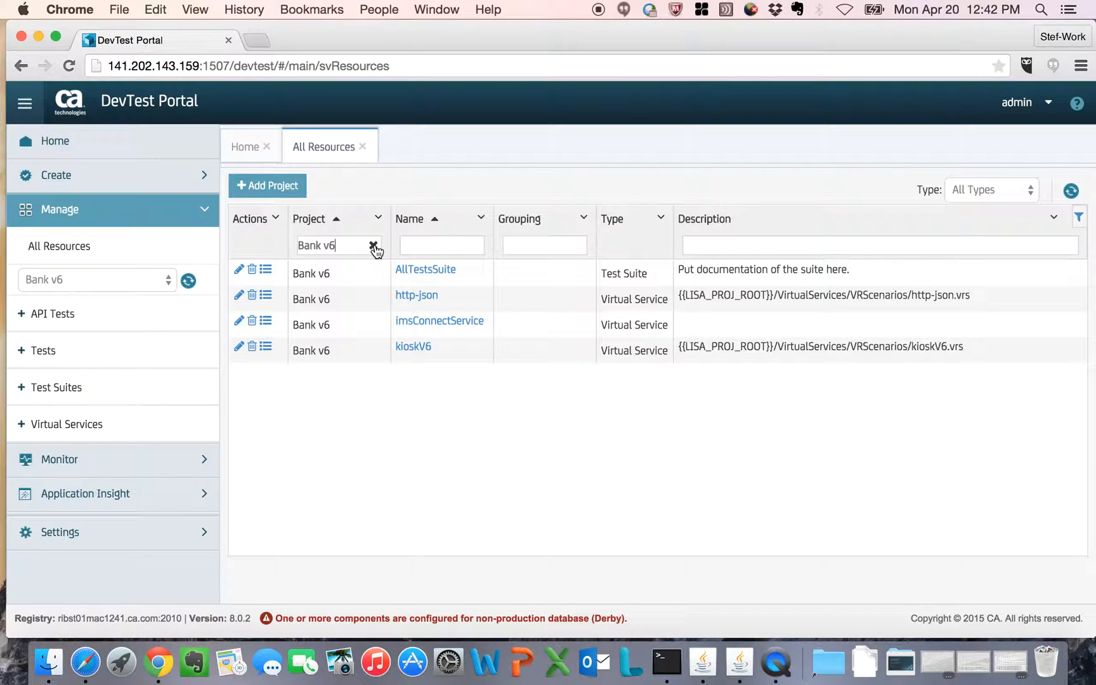
# Clear the Bank v6 filter, sort by Type ascending, and show the http virtual service's actions
pyautogui.click(374, 245)
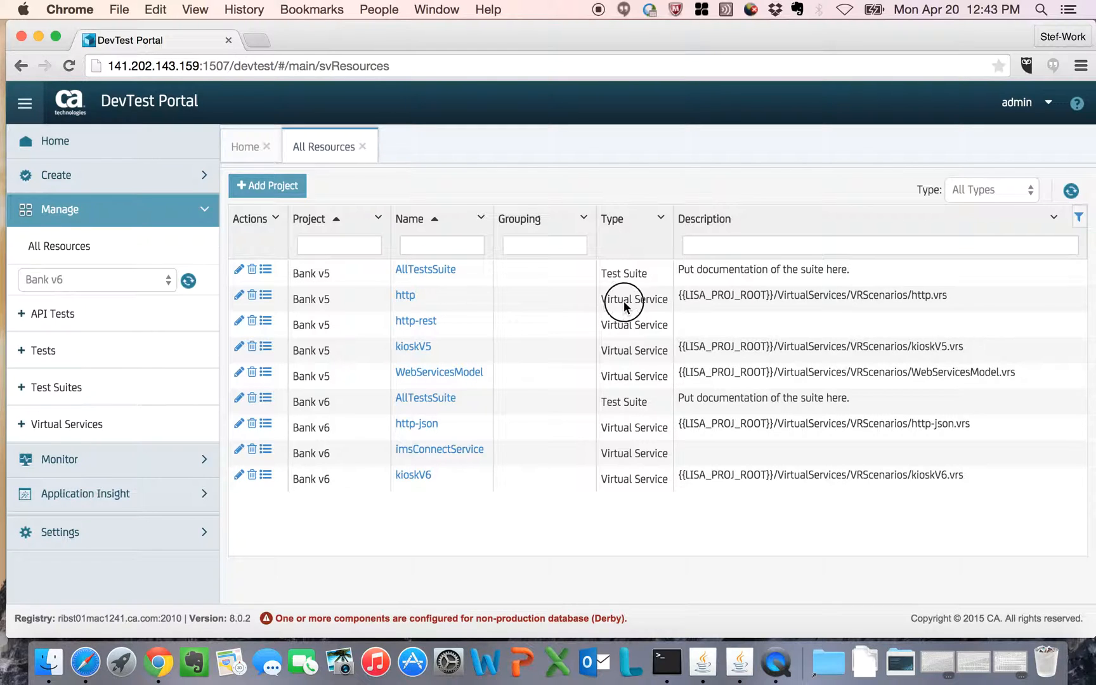
pyautogui.click(661, 218)
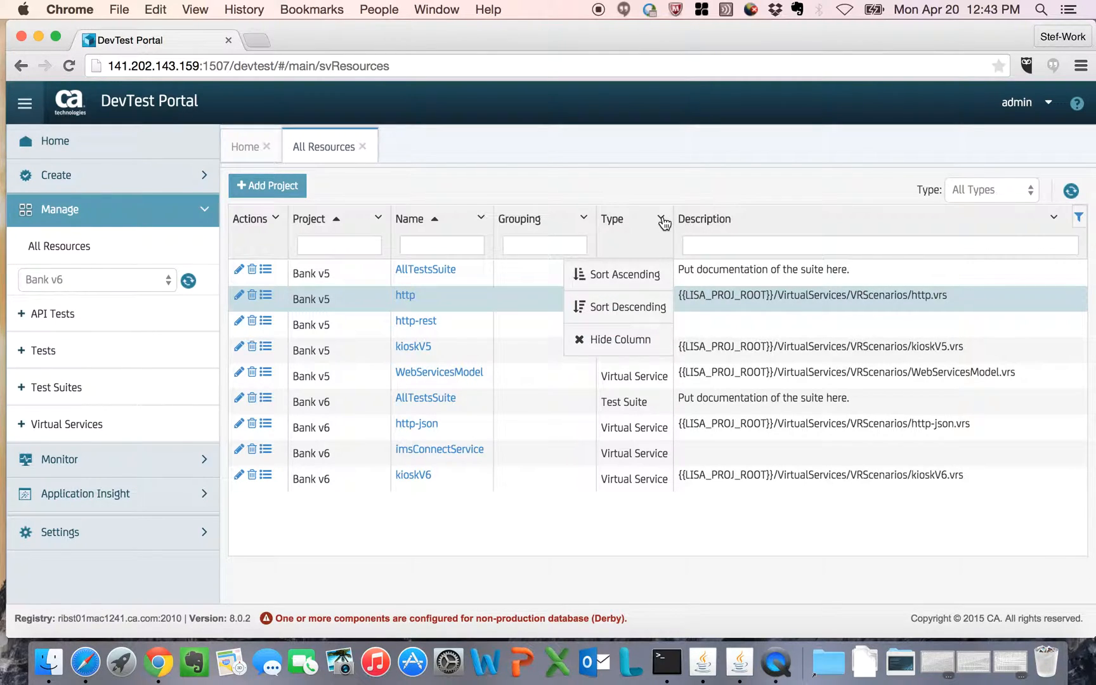
pyautogui.click(618, 274)
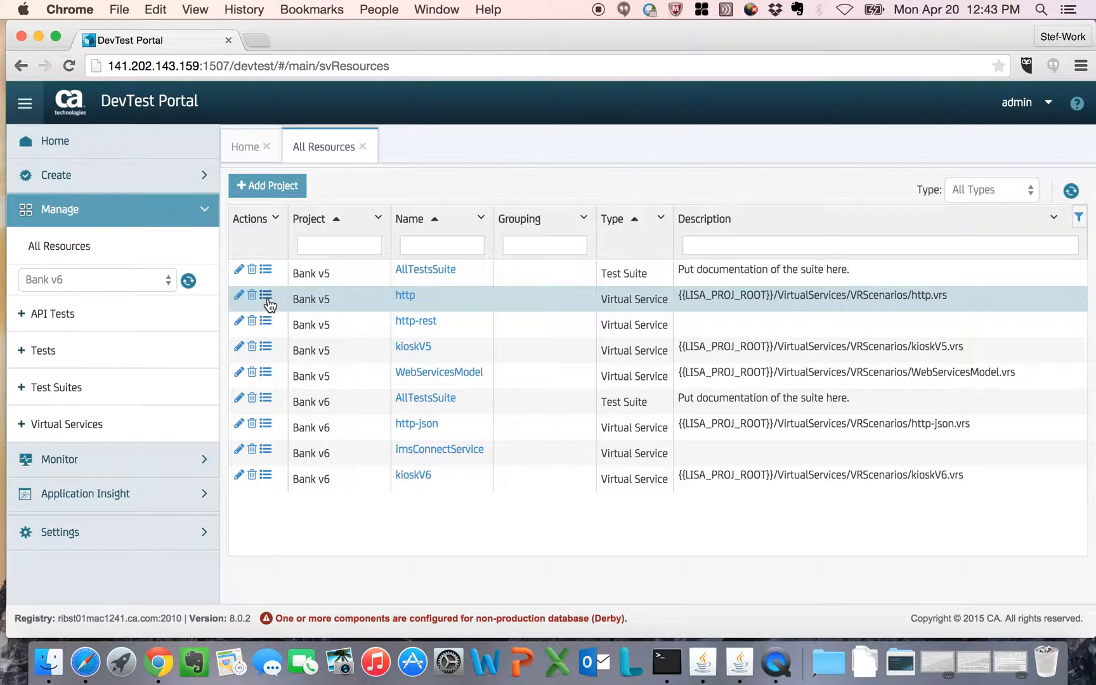
pyautogui.click(265, 294)
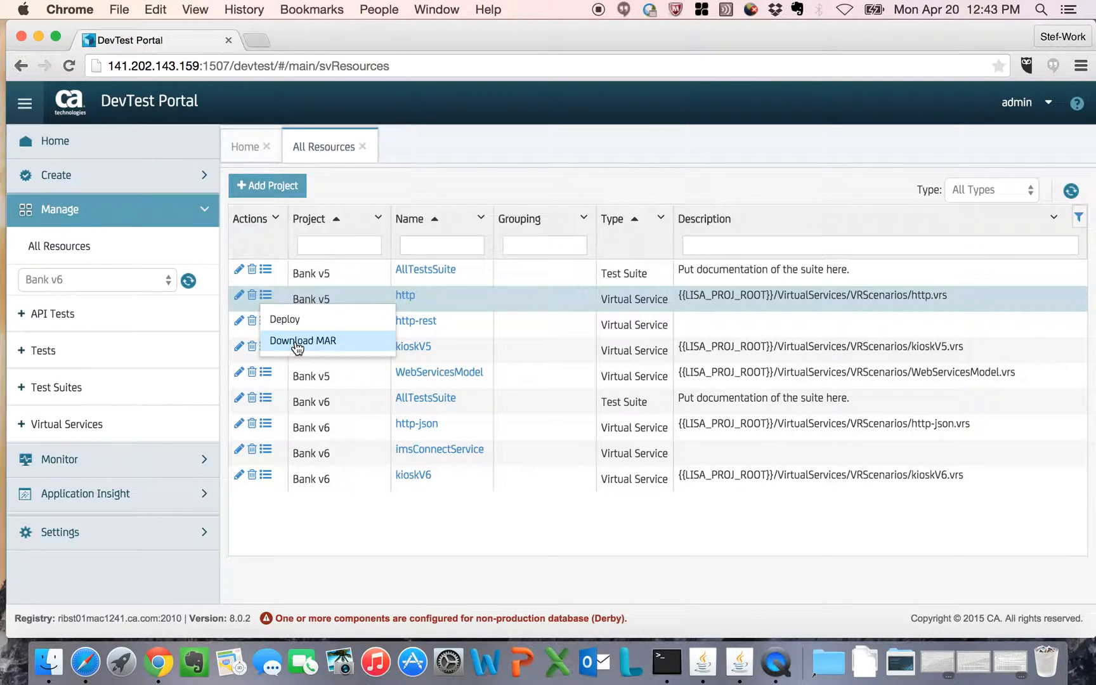
pyautogui.moveTo(468, 307)
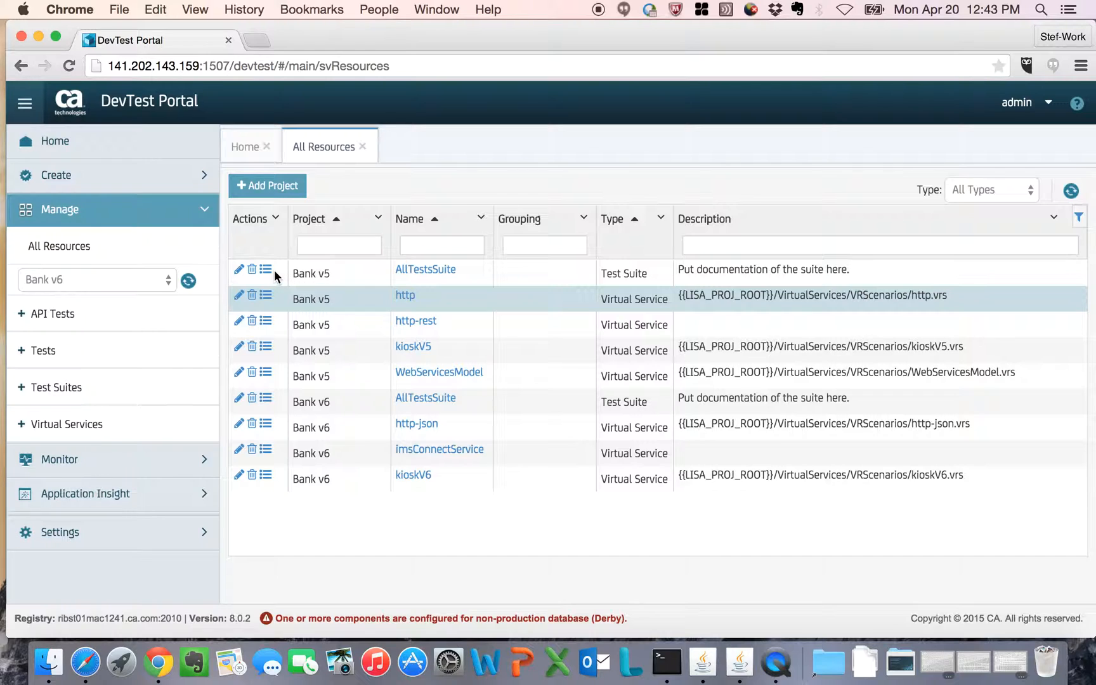
pyautogui.moveTo(406, 302)
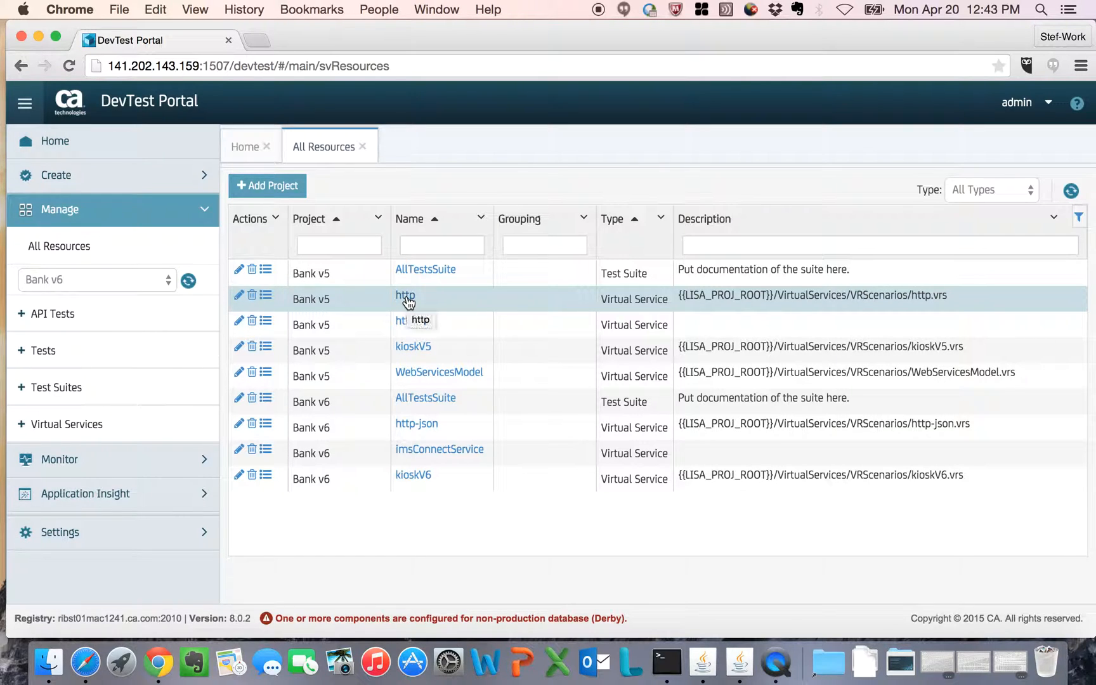
# Open the Bank v5 http virtual service in its own service image editor tab
pyautogui.click(405, 295)
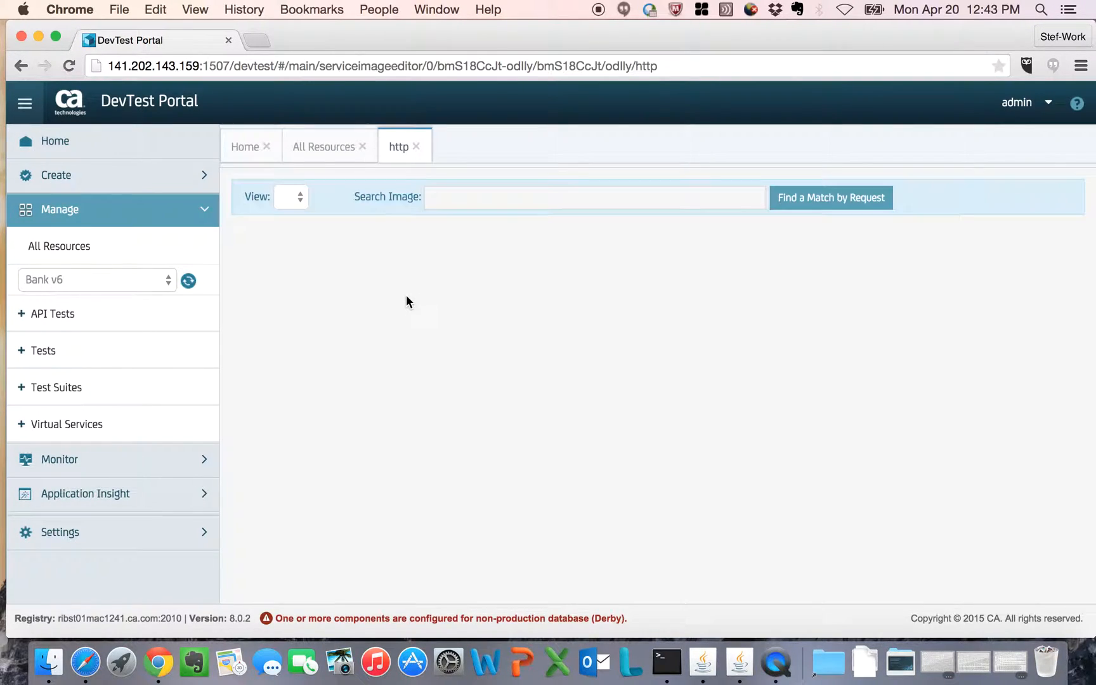
pyautogui.click(323, 147)
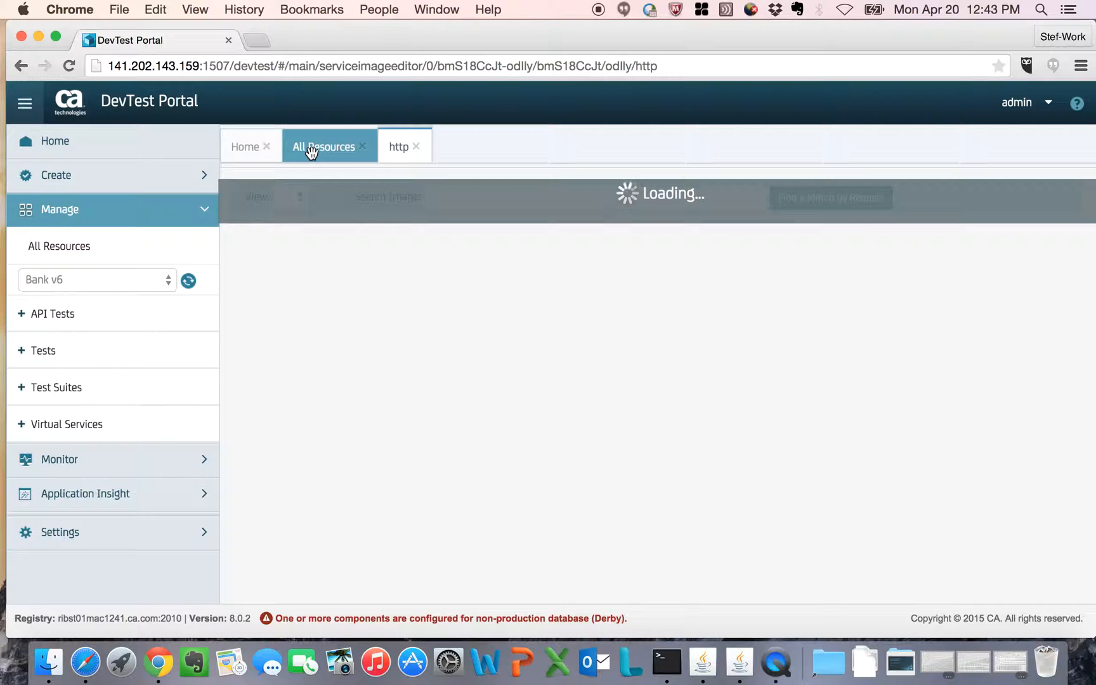
# Back on All Resources, show Run, Run with Options and Download MAR for Bank v5's AllTestsSuite
pyautogui.click(323, 147)
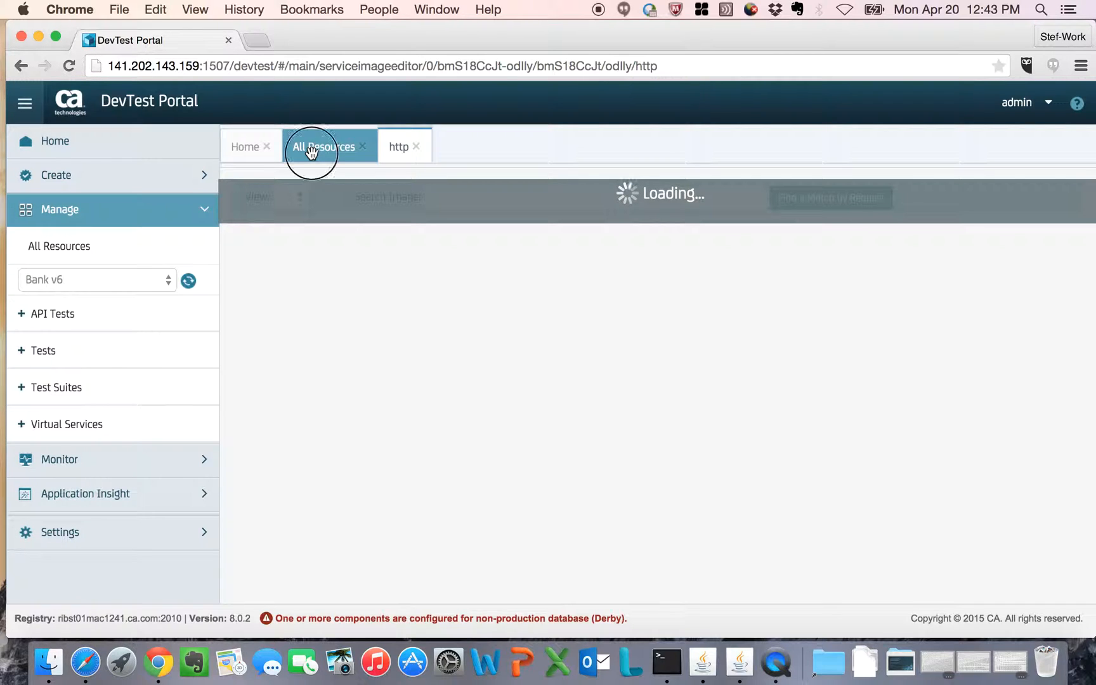
pyautogui.click(324, 146)
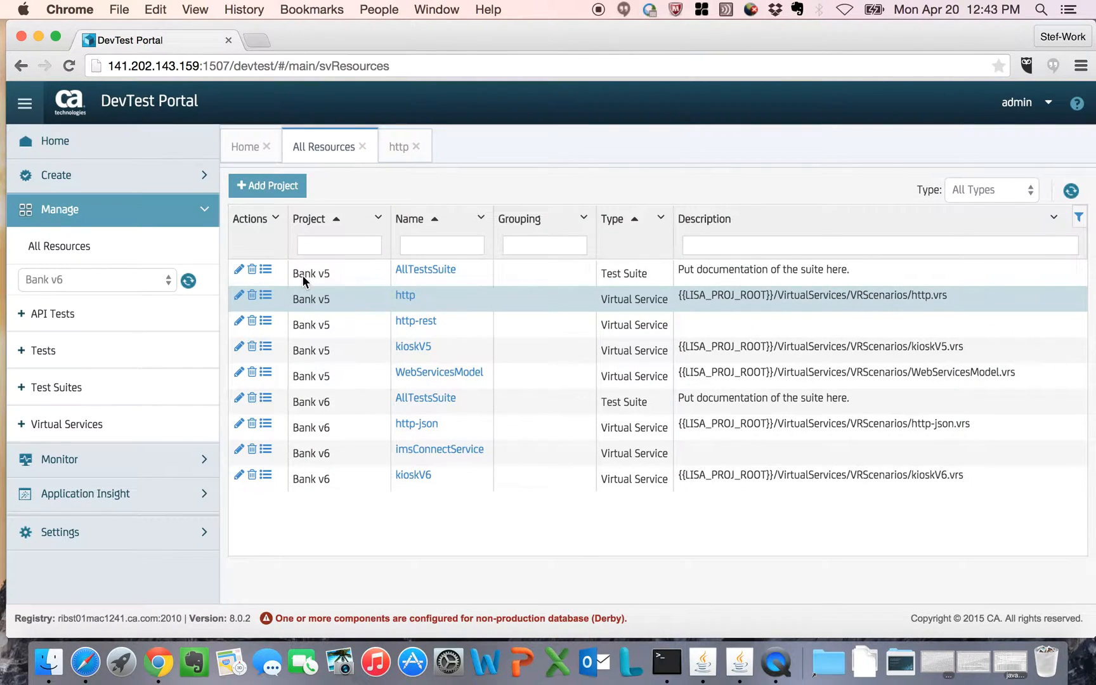
pyautogui.click(265, 269)
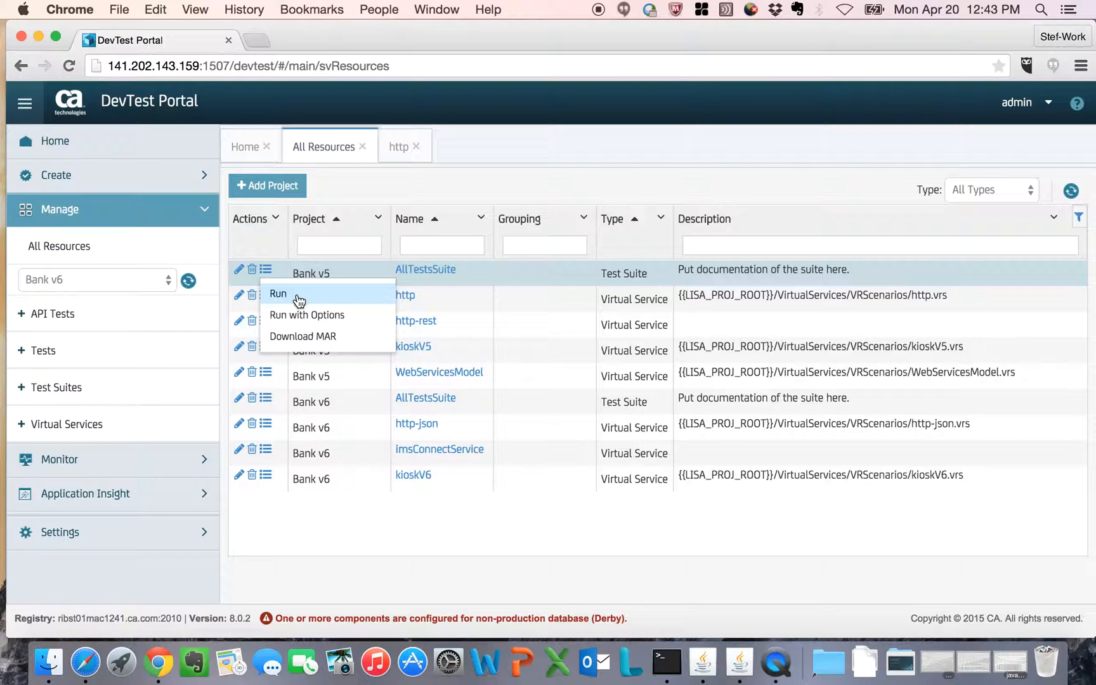
pyautogui.moveTo(302, 336)
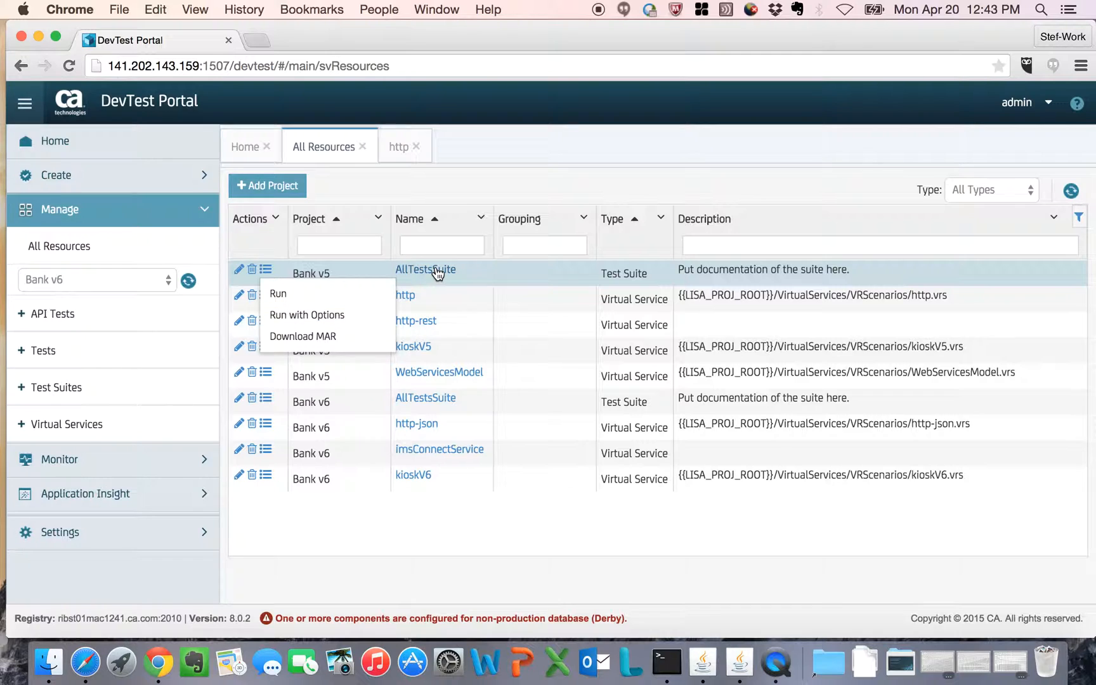
# Open Bank v5's AllTestsSuite details tab, revisit the http tab, and return to All Resources
pyautogui.click(425, 269)
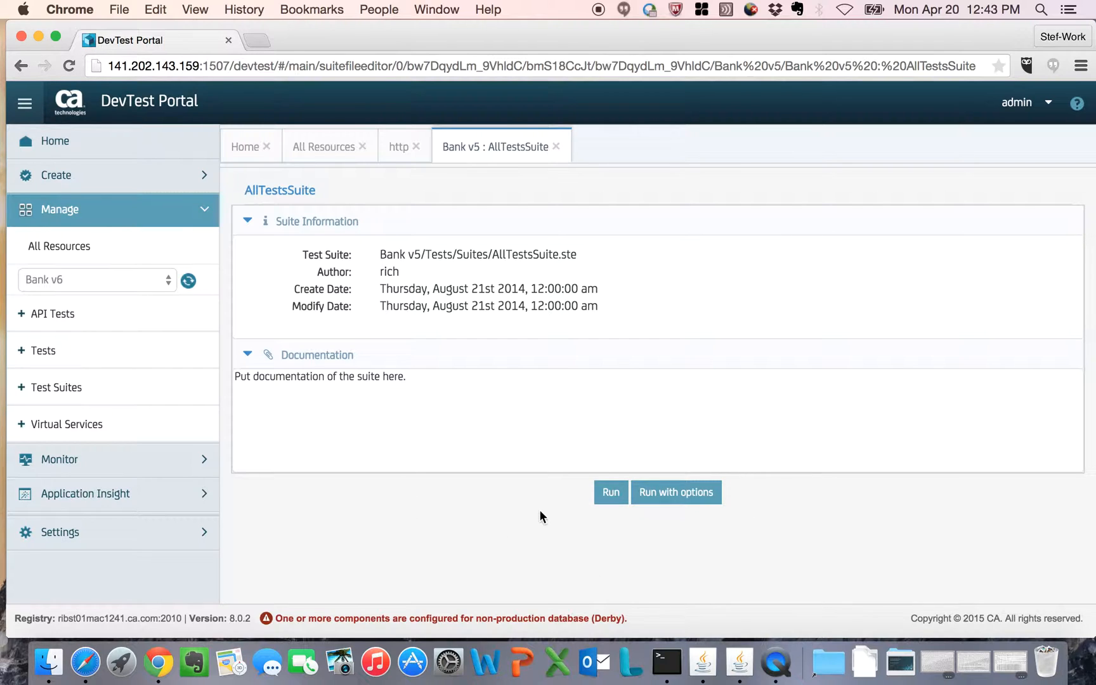
pyautogui.moveTo(300, 364)
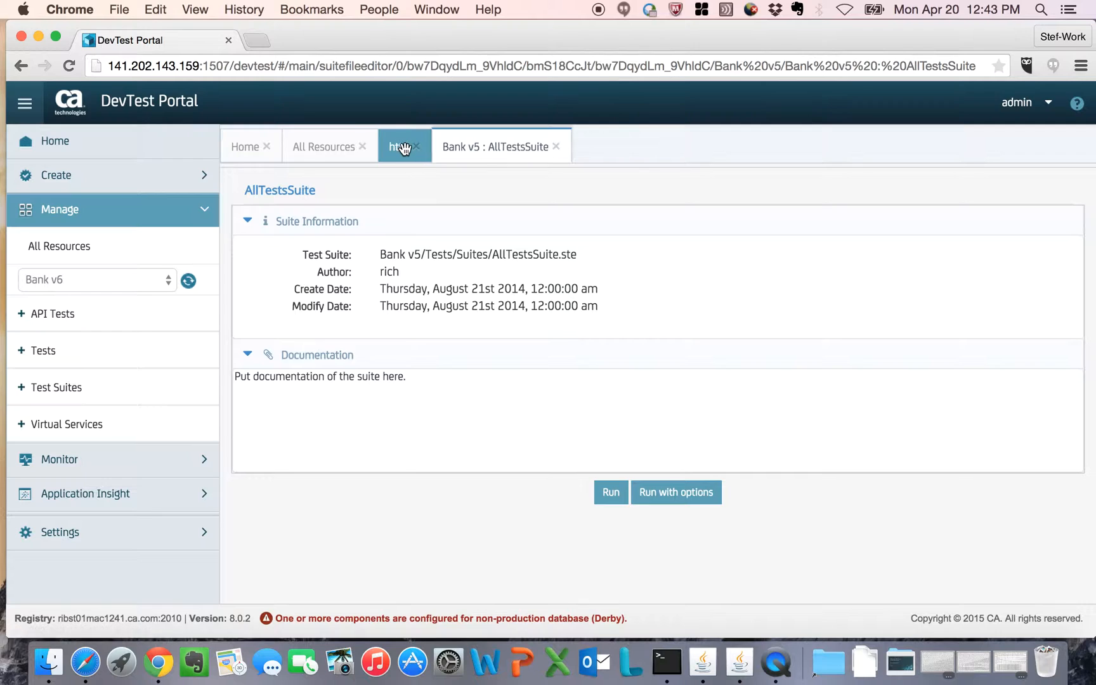
pyautogui.click(399, 147)
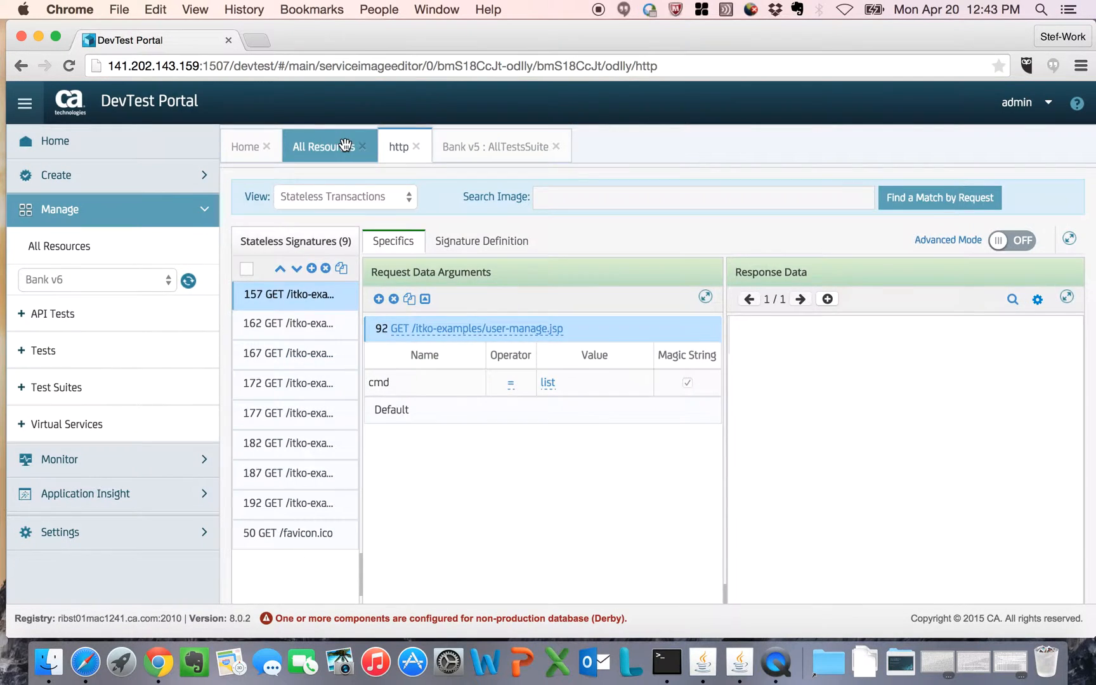
pyautogui.click(323, 148)
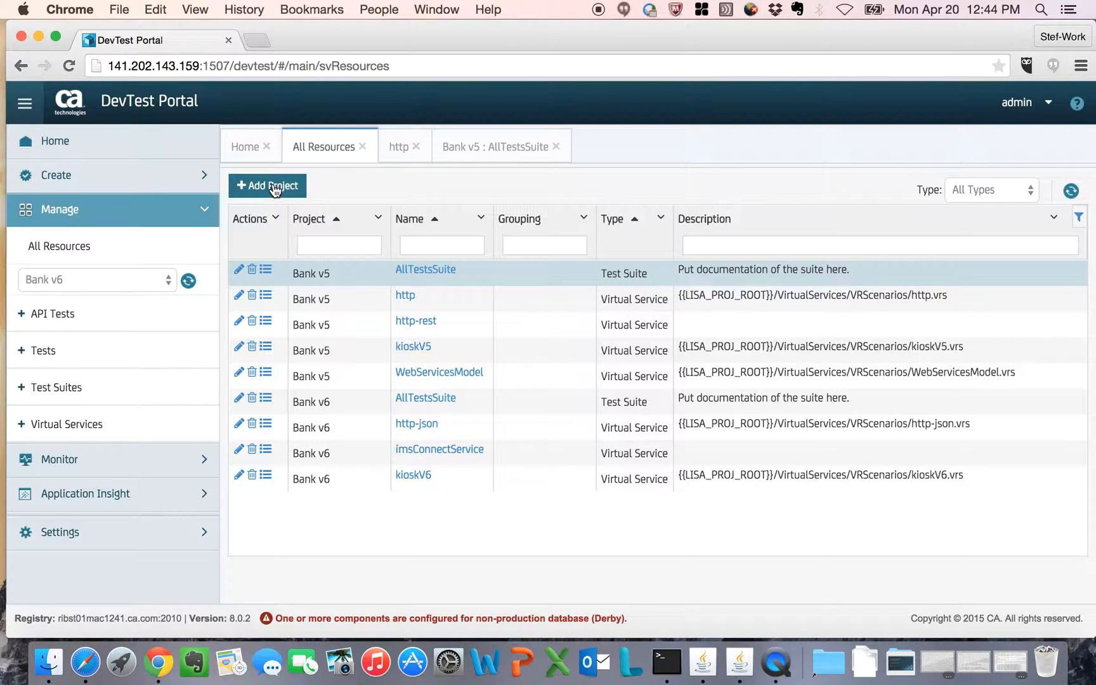
# Add project 'NewProject' with description 'This is my new project' and confirm
pyautogui.click(266, 185)
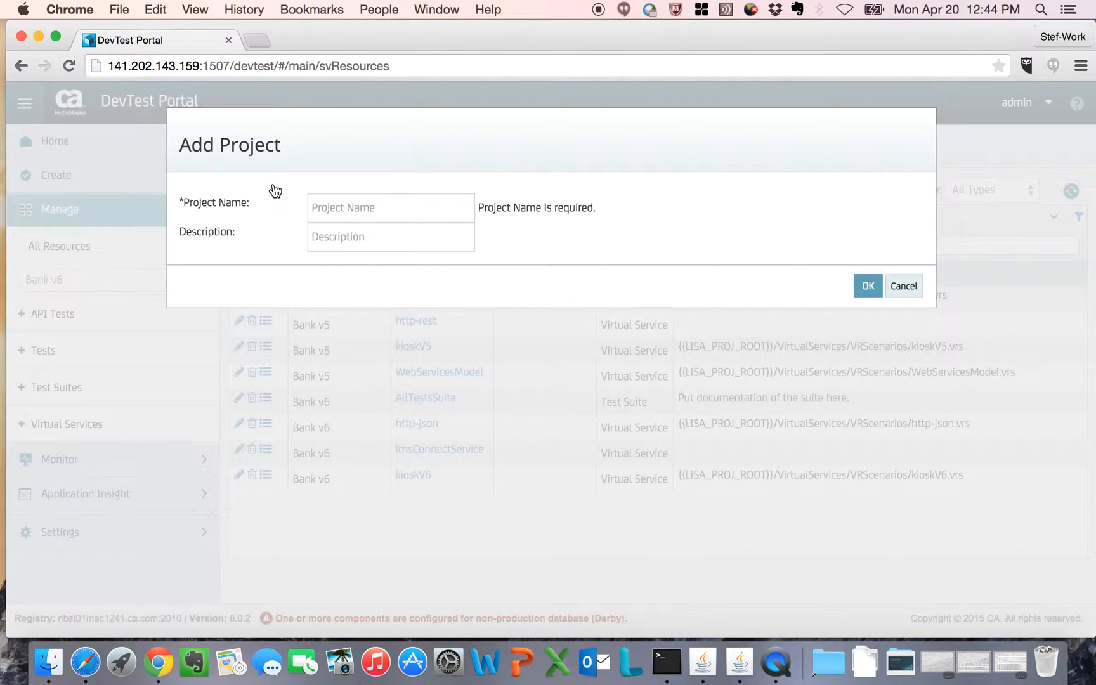
pyautogui.write('N')
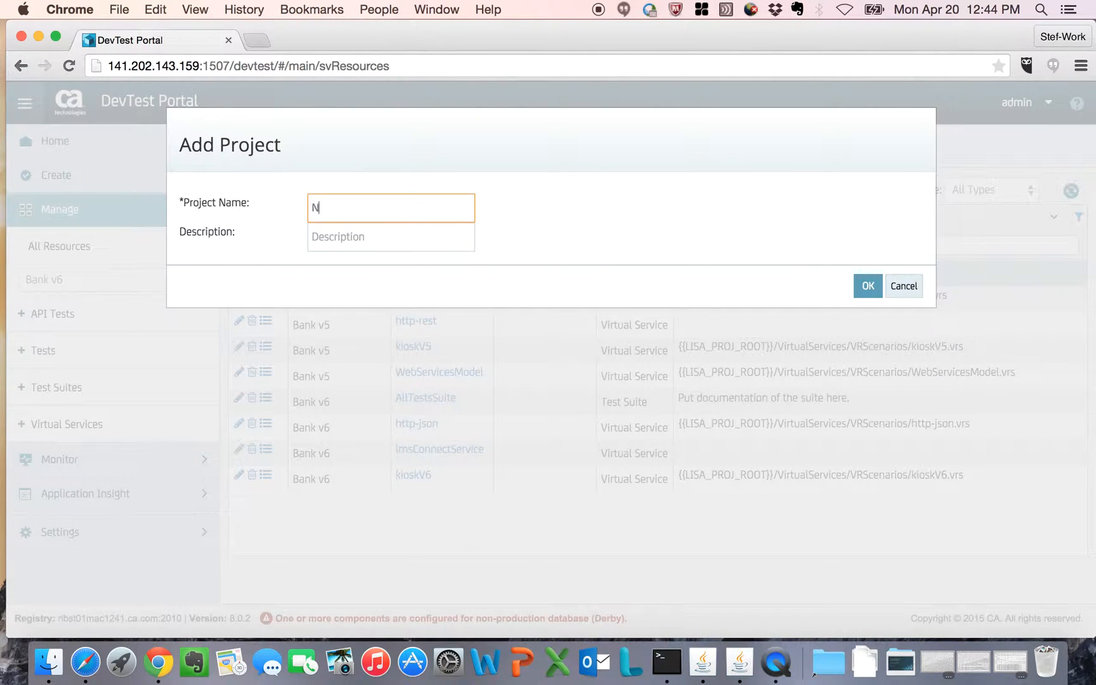
pyautogui.write('ewProject')
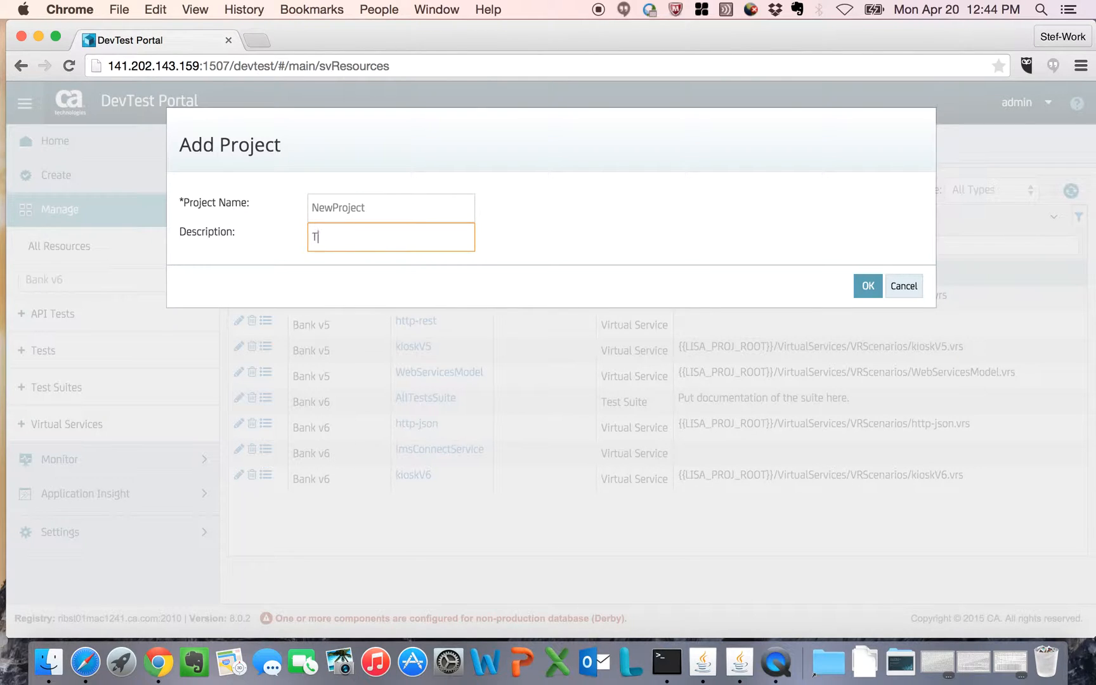
pyautogui.write('his is my new project')
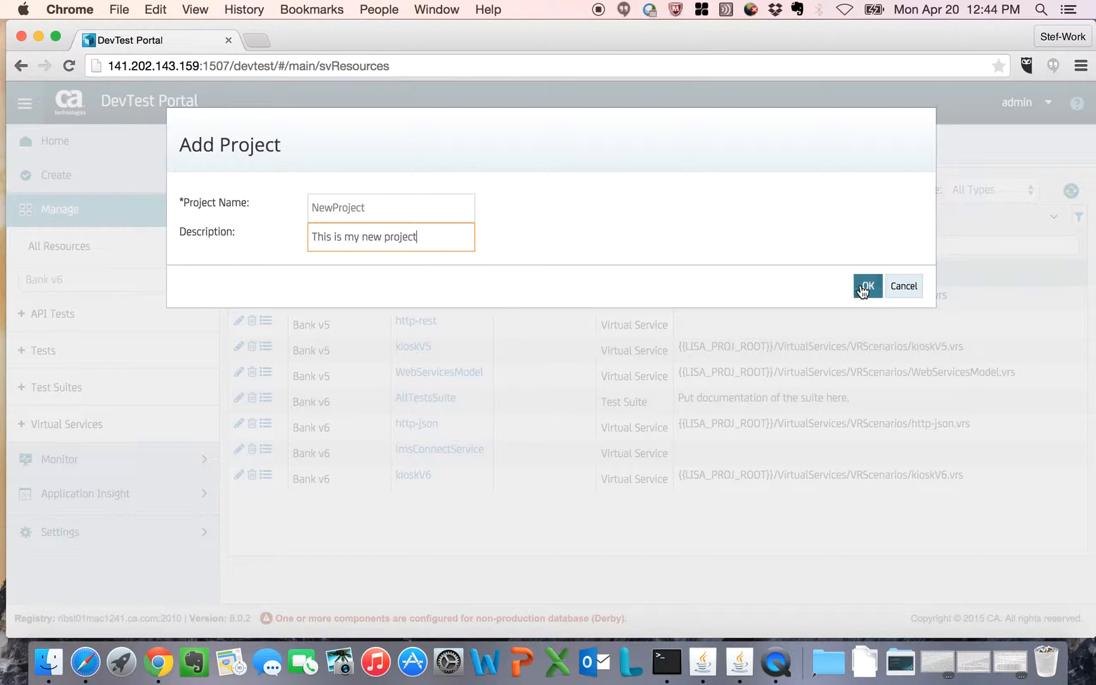
pyautogui.click(867, 285)
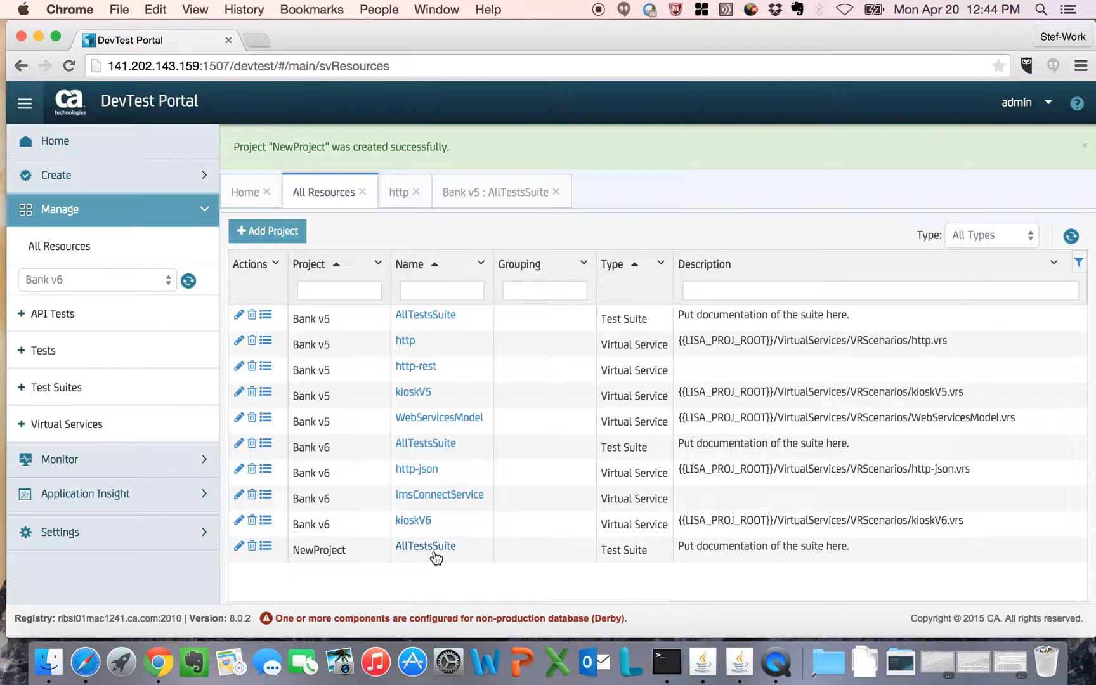
pyautogui.moveTo(425, 546)
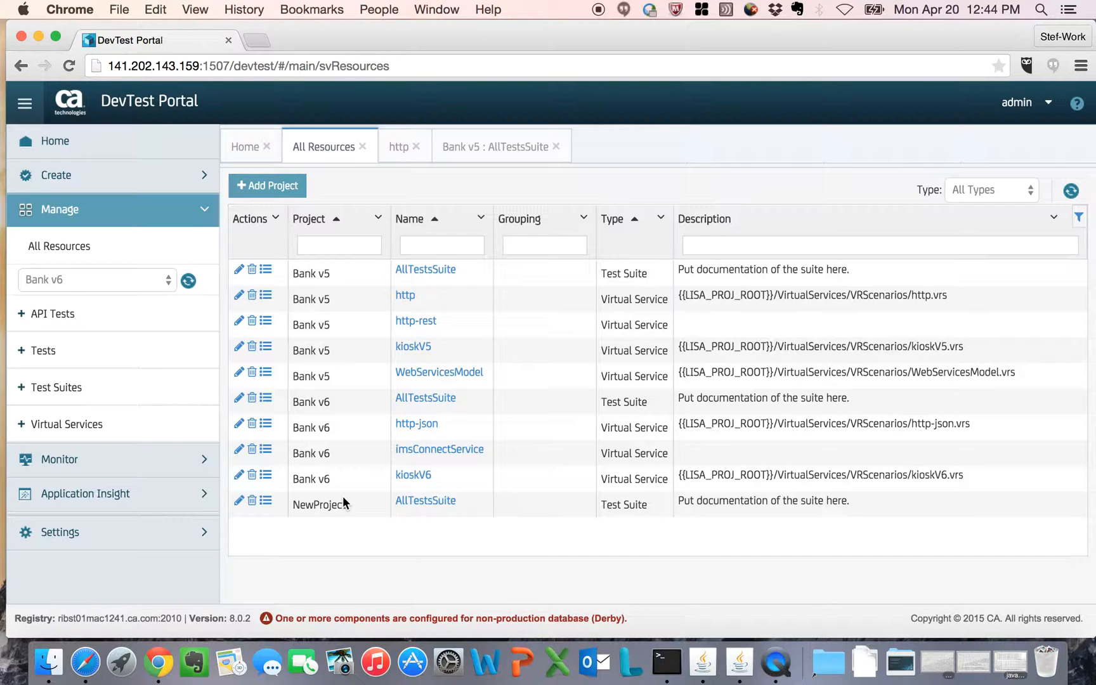
pyautogui.moveTo(404, 292)
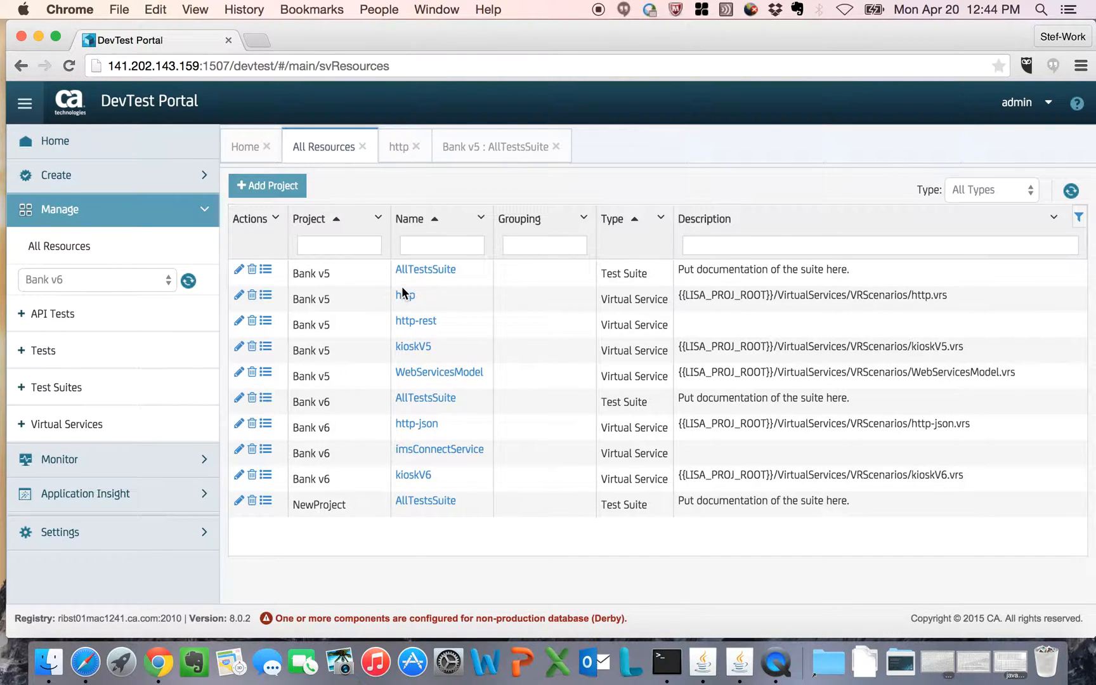
pyautogui.moveTo(825, 185)
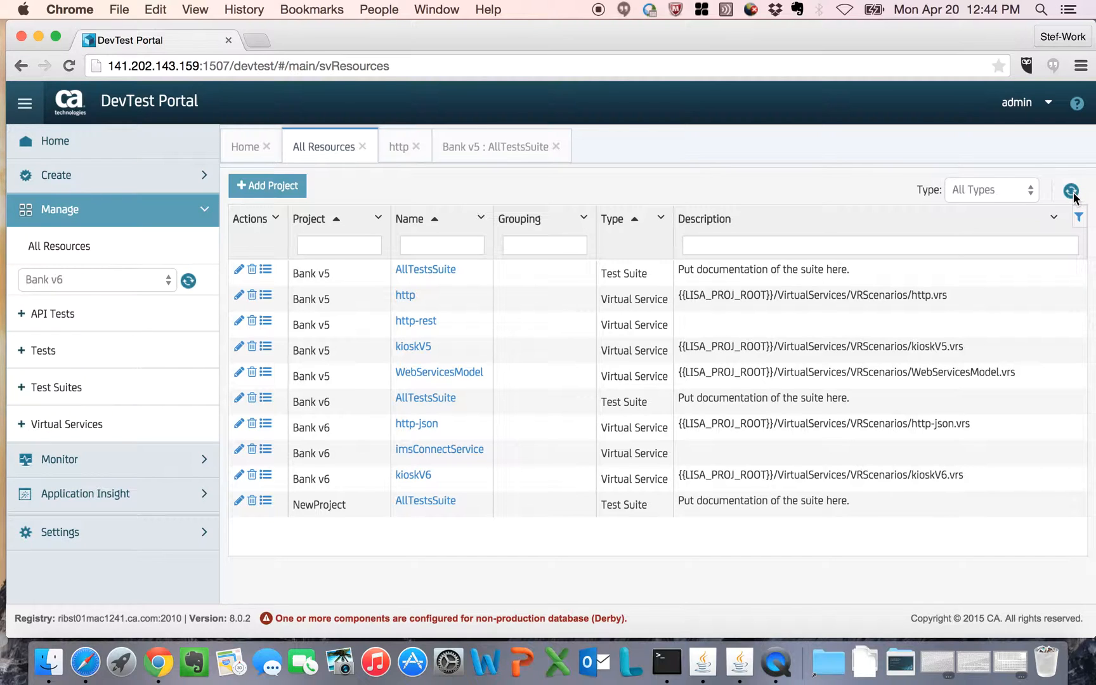
# Refresh the grid so NewProject's AllTestsSuite appears among ten resources
pyautogui.click(1072, 190)
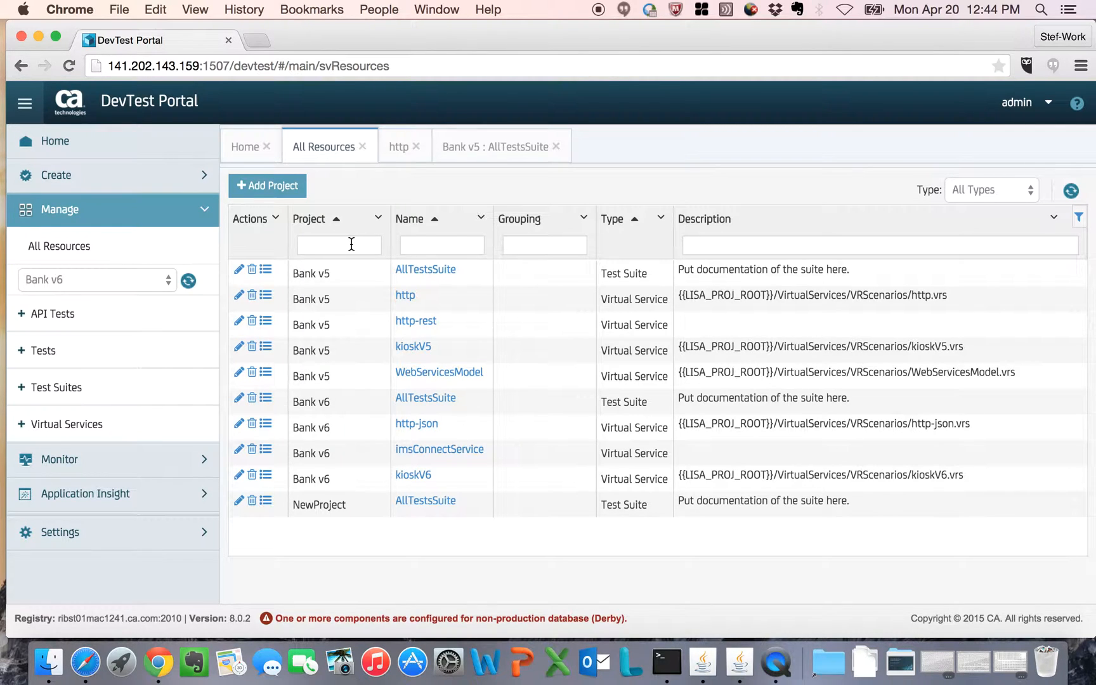
pyautogui.write('new')
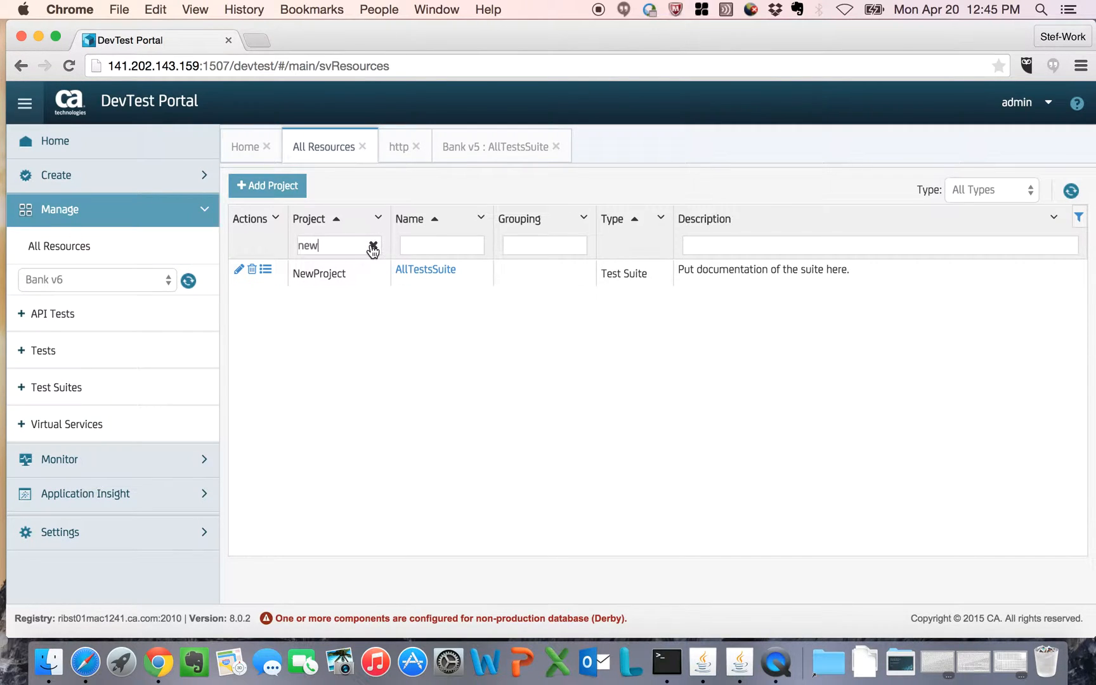
pyautogui.click(373, 249)
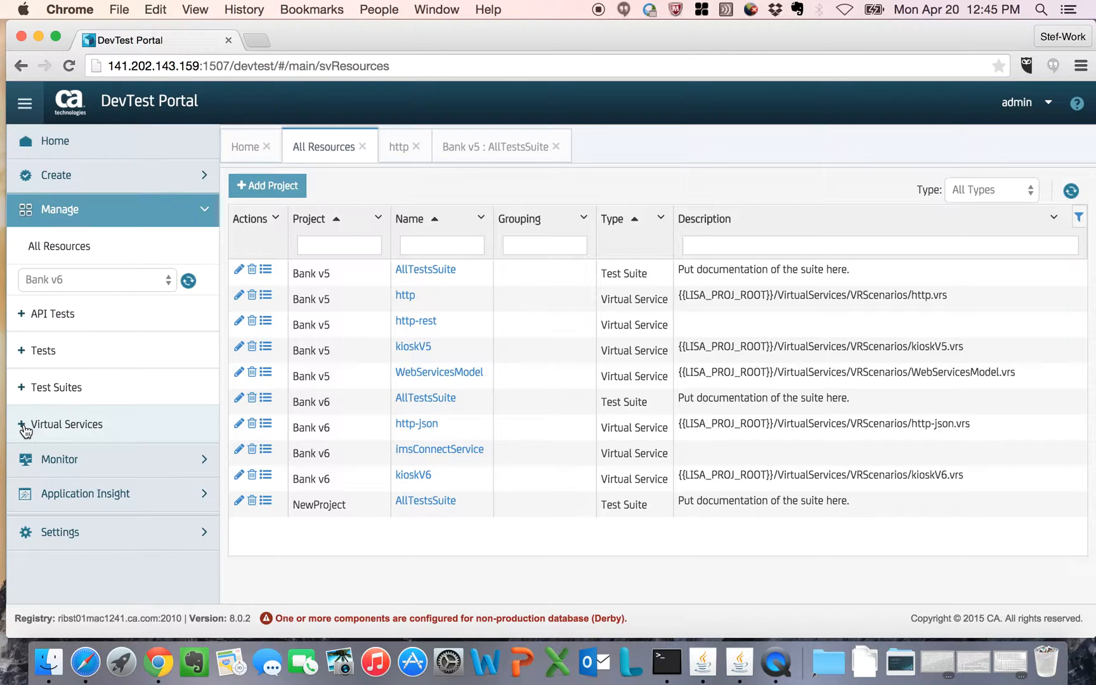
# Expand Virtual Services in the sidebar to list http-json, imsConnectService and kioskV6
pyautogui.click(67, 424)
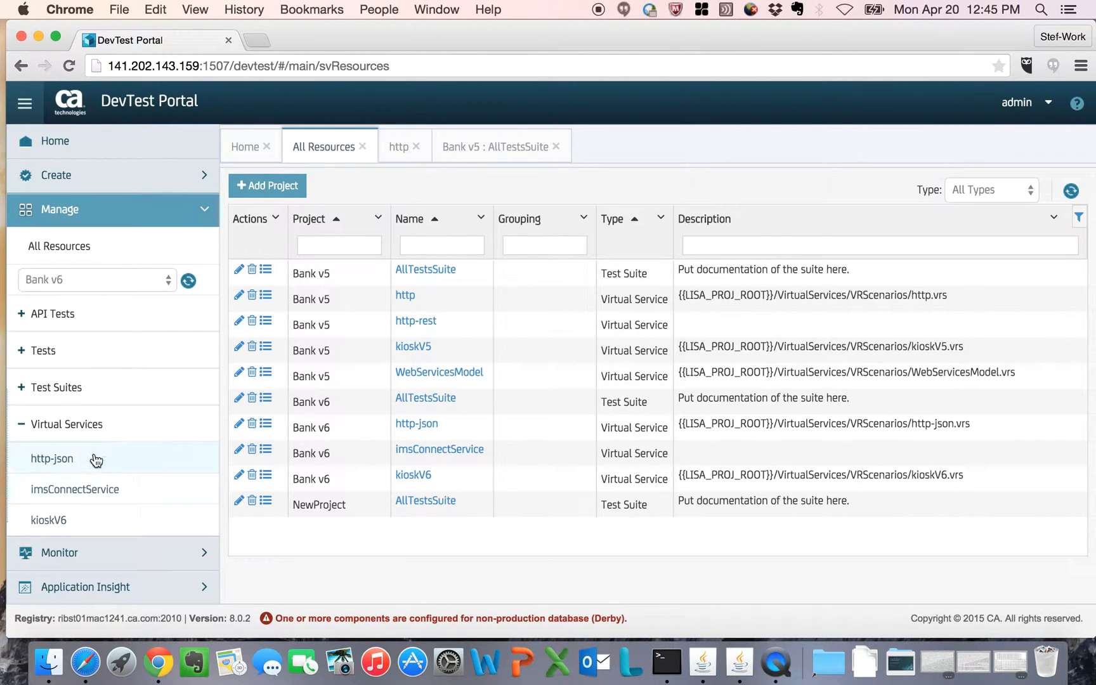
pyautogui.moveTo(99, 481)
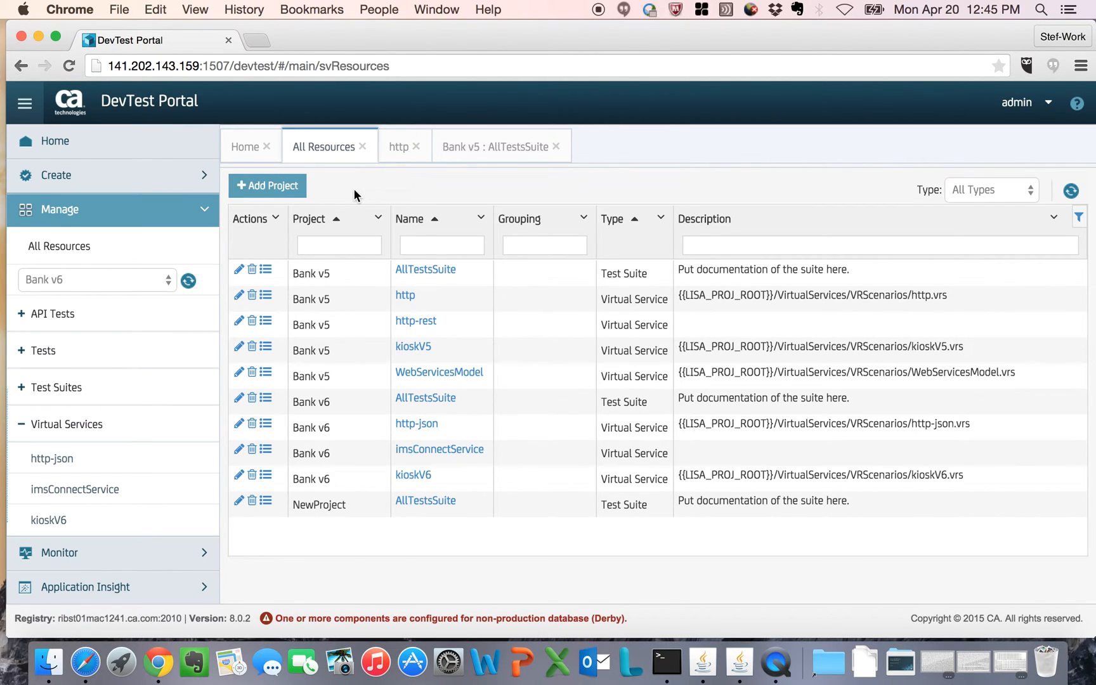
pyautogui.moveTo(925, 161)
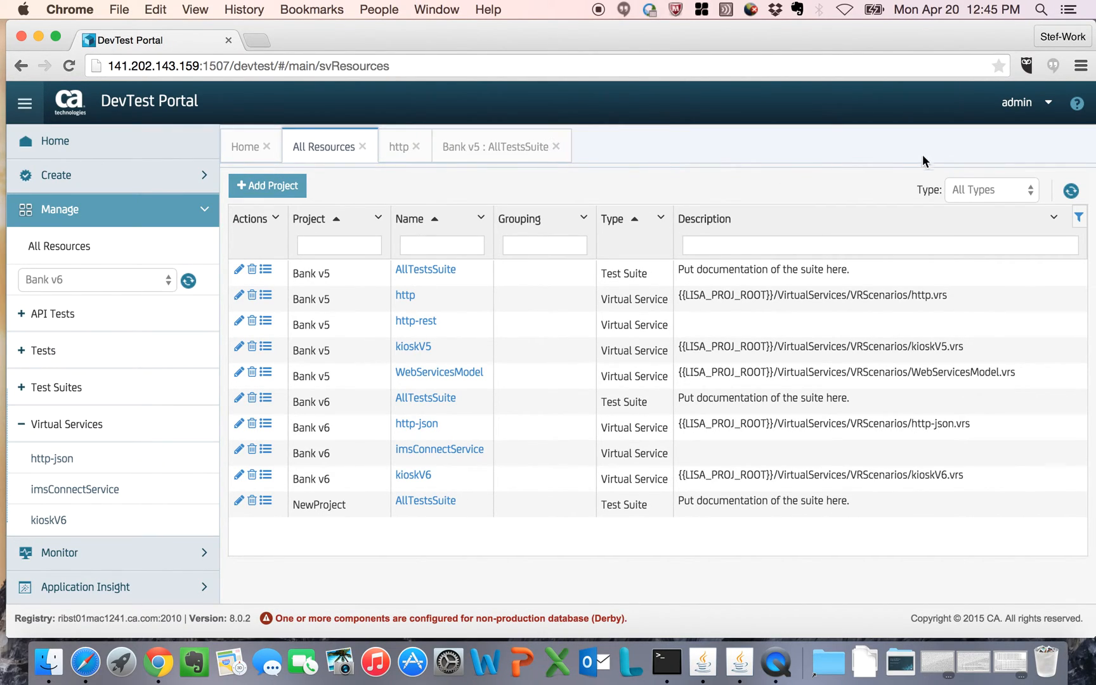